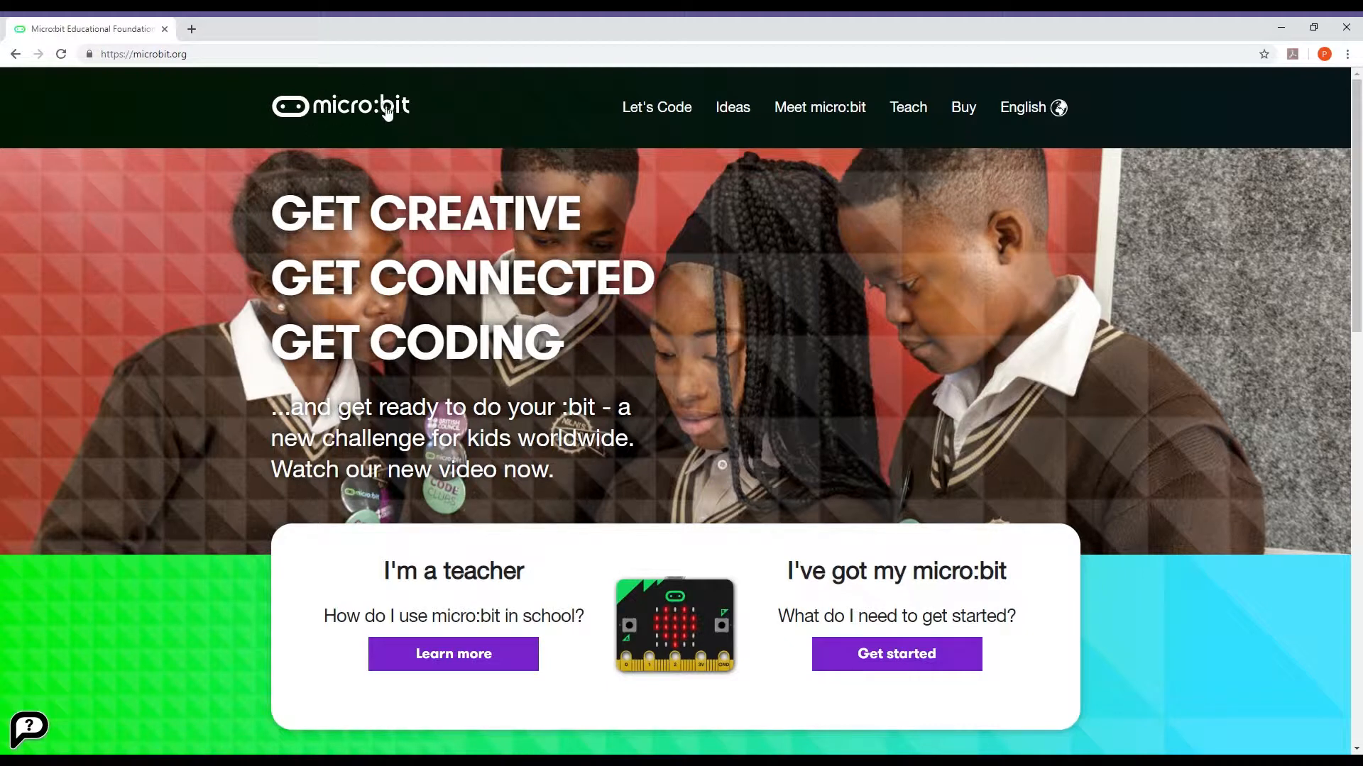
mouse_move(423, 137)
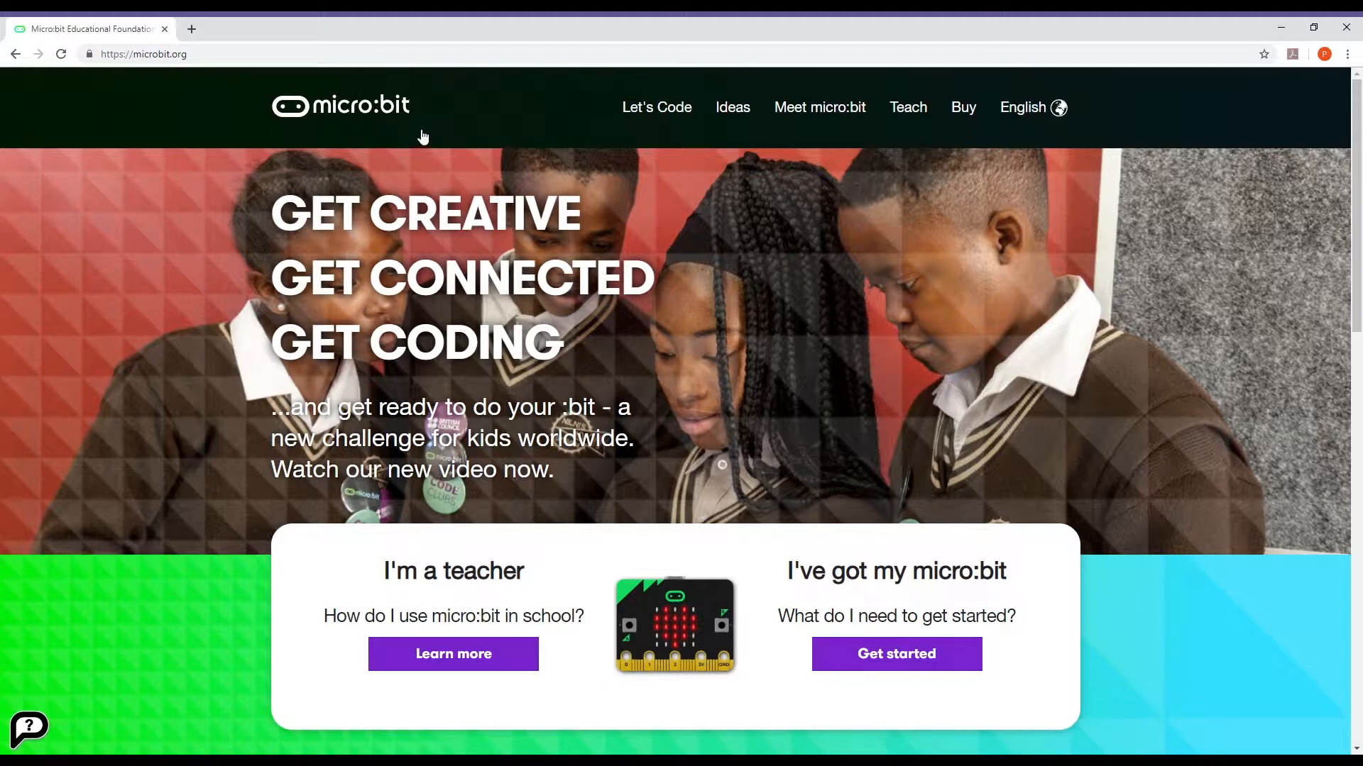
mouse_move(656, 107)
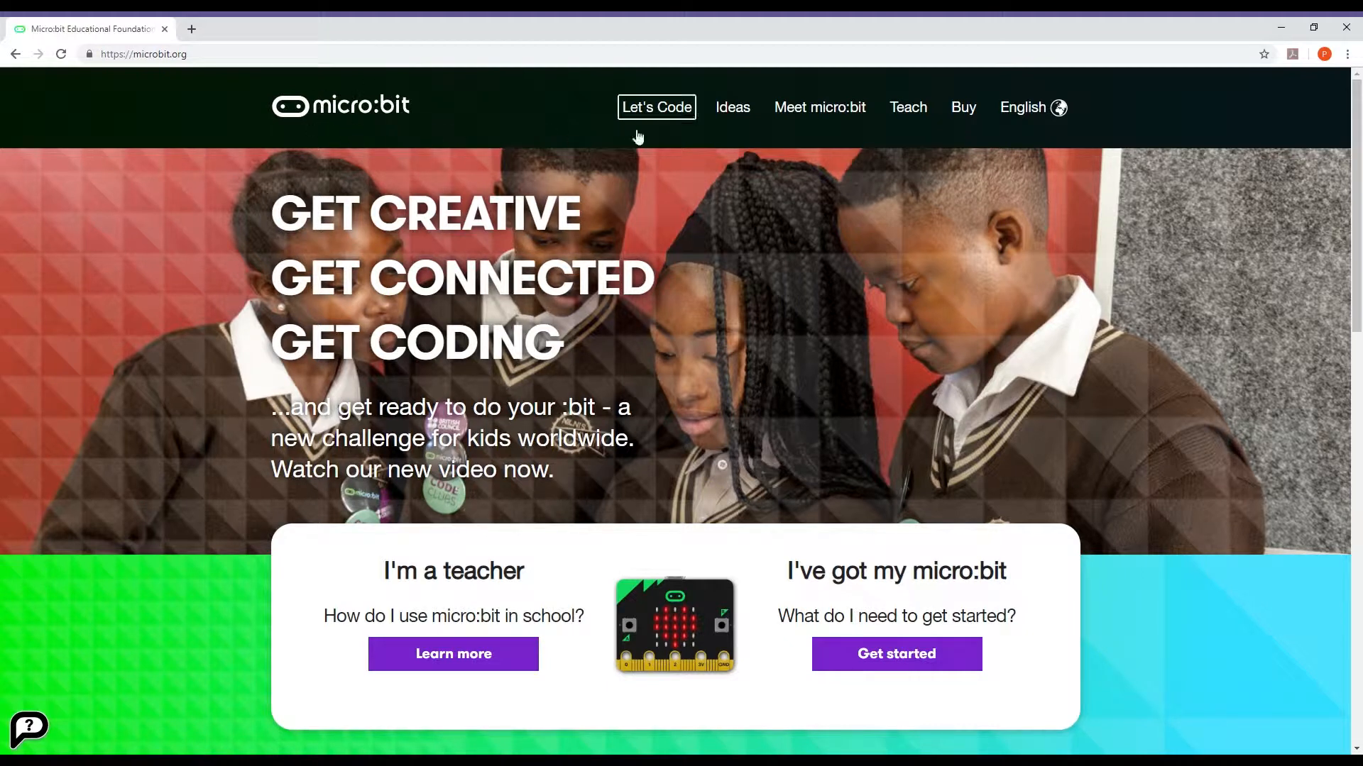
mouse_move(599, 237)
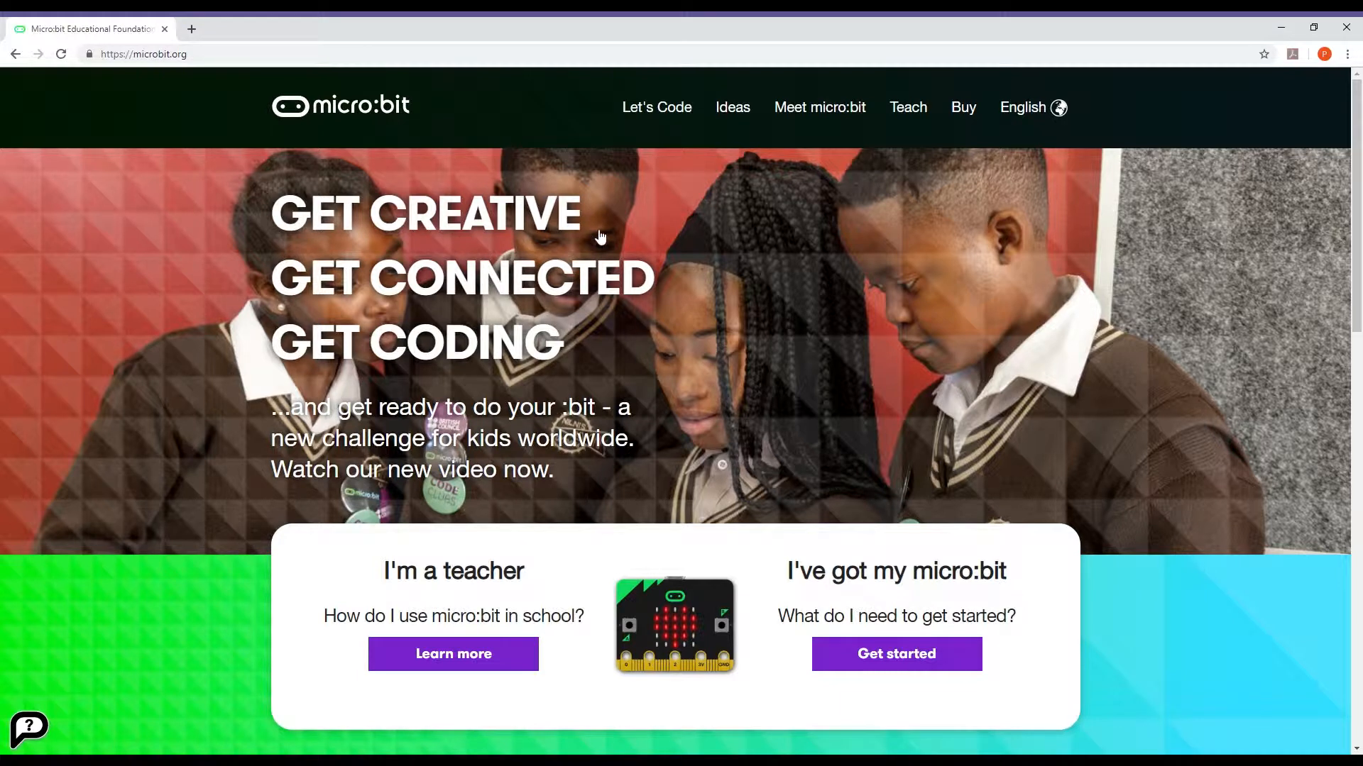
mouse_move(592, 174)
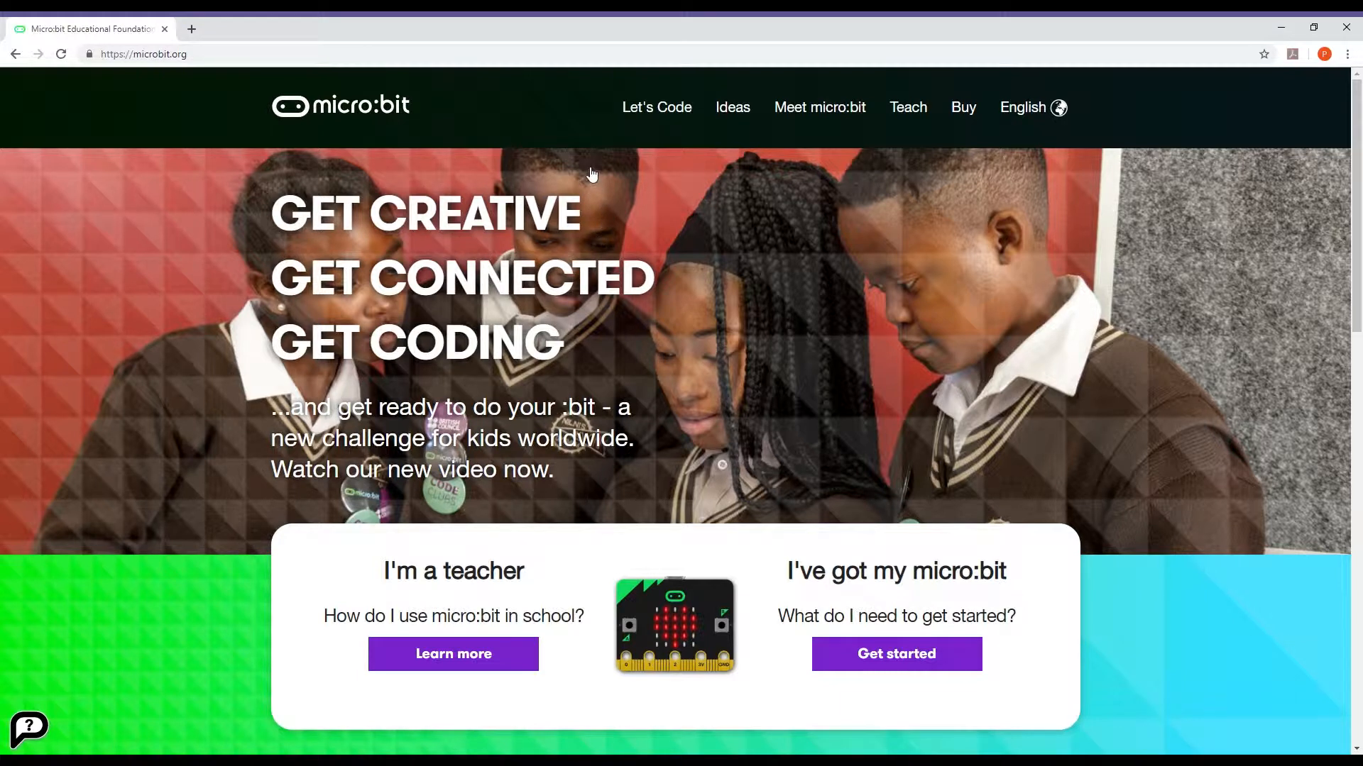
mouse_move(621, 163)
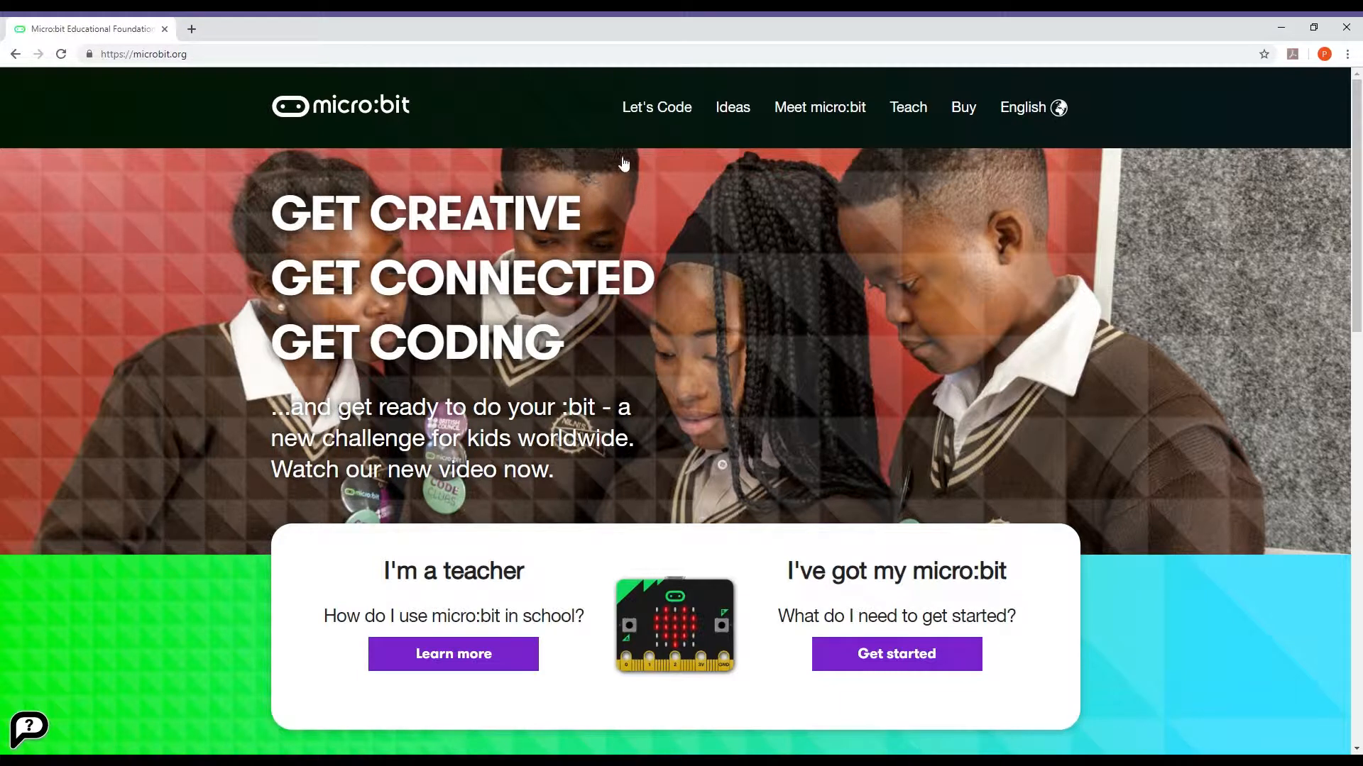
Go to microbit.org's Let's Code page and scroll to the MakeCode Editor section
click(656, 107)
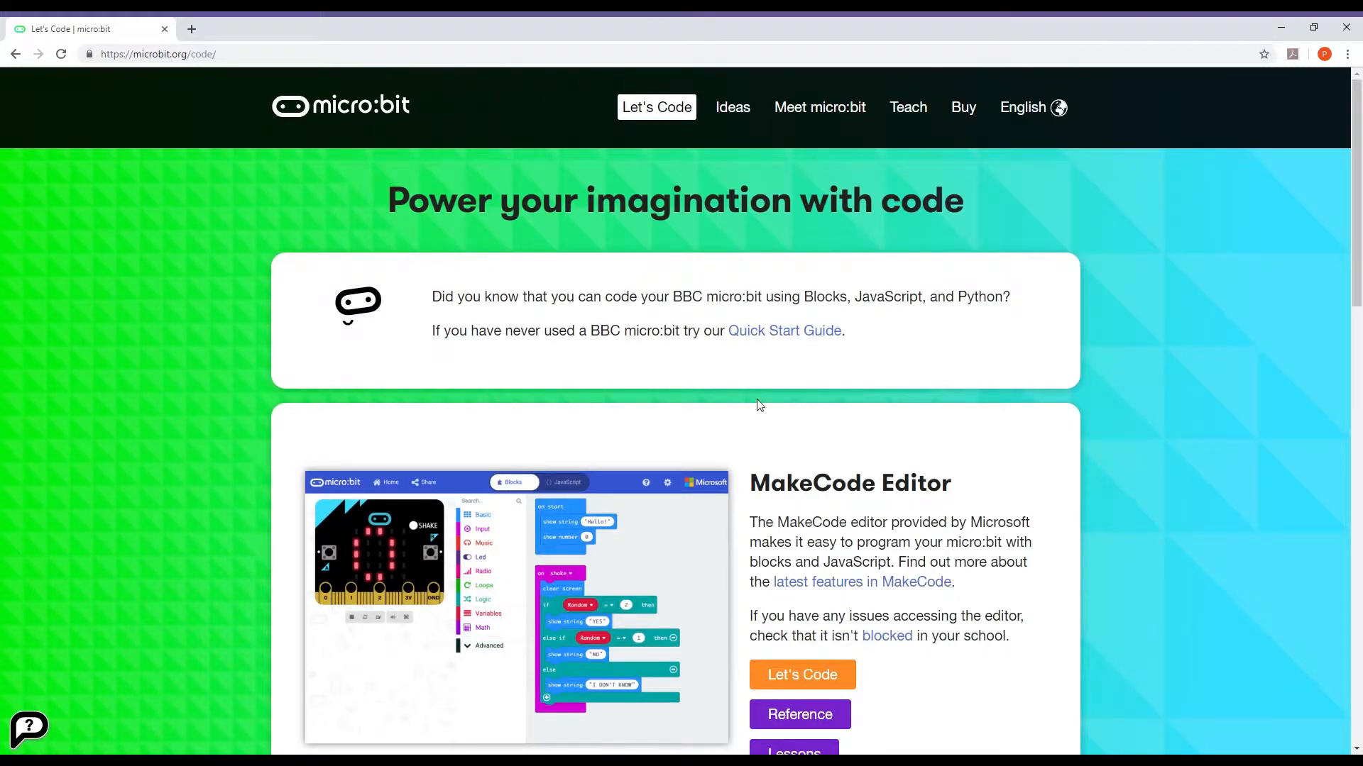
scroll(down, 3)
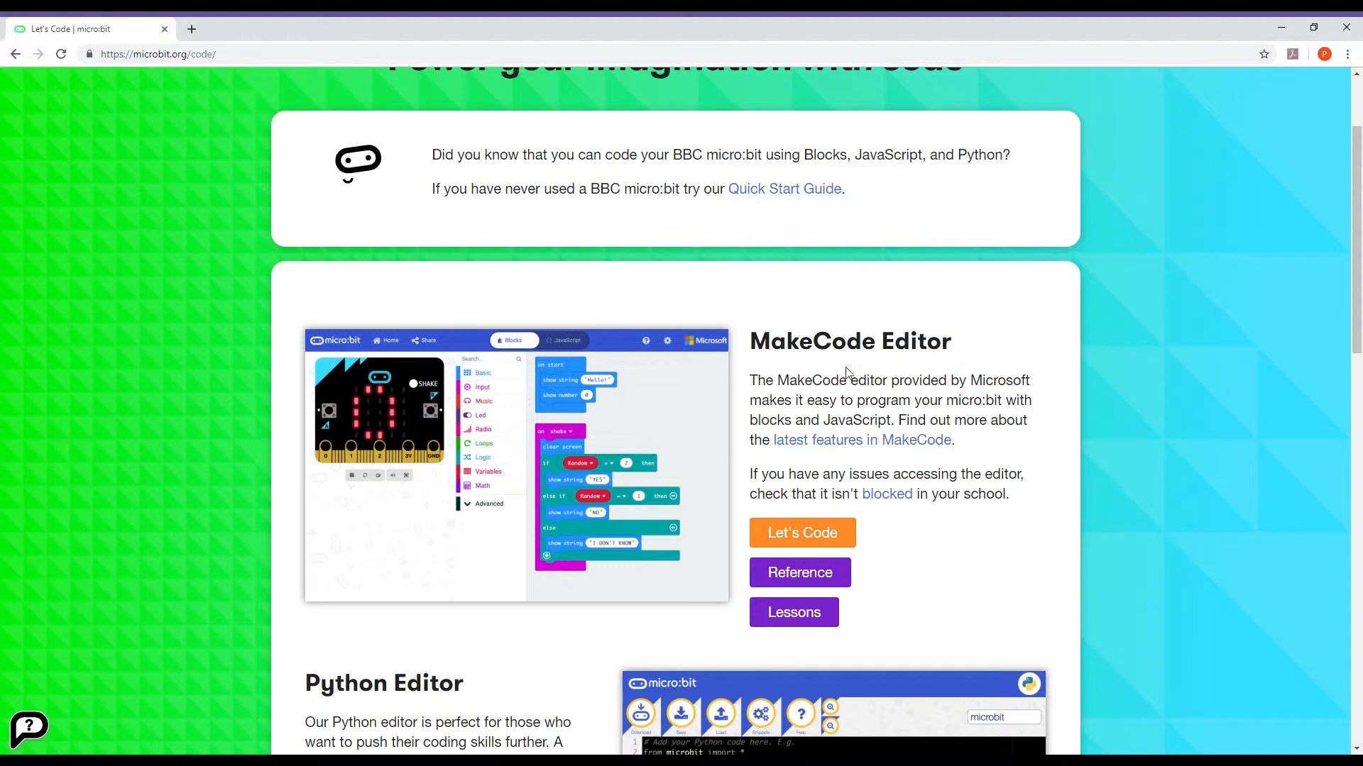
Launch the MakeCode editor and start a new blank project
click(802, 533)
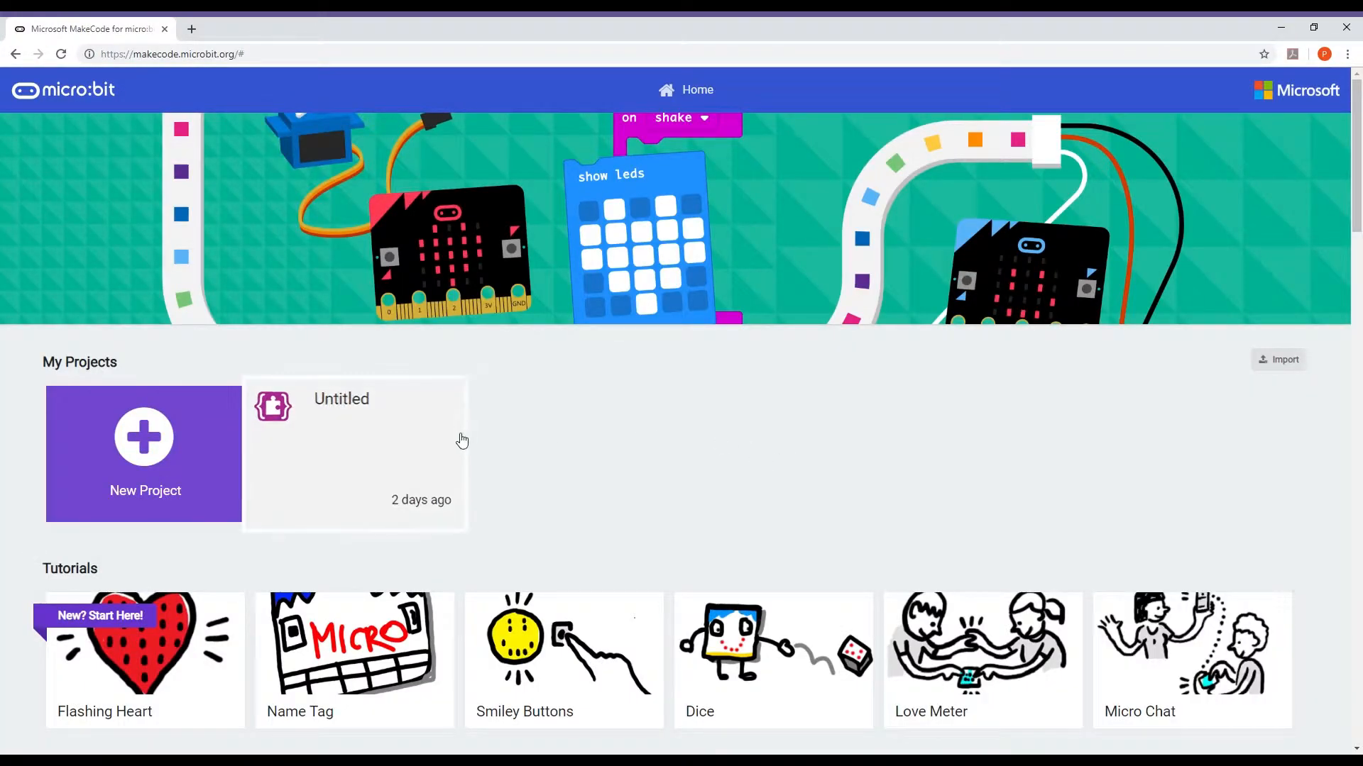
mouse_move(487, 387)
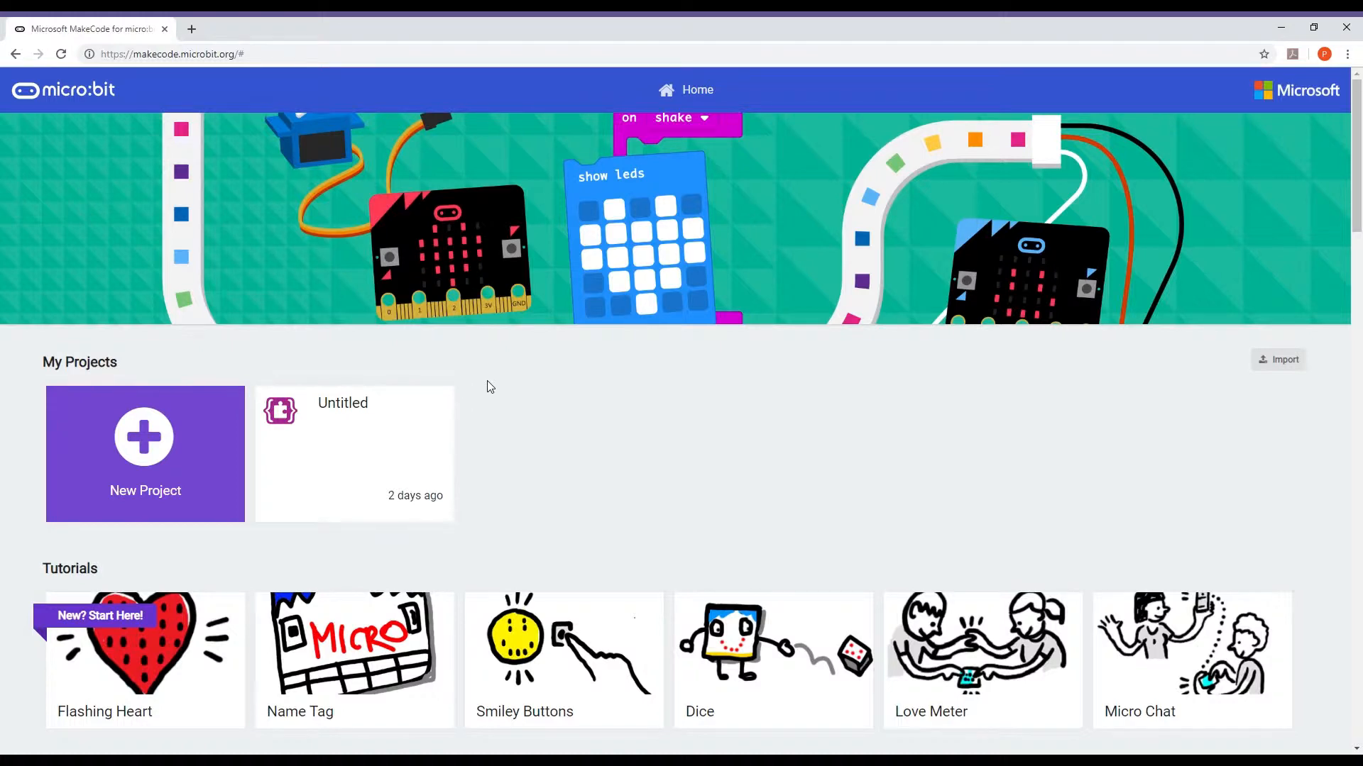
click(145, 453)
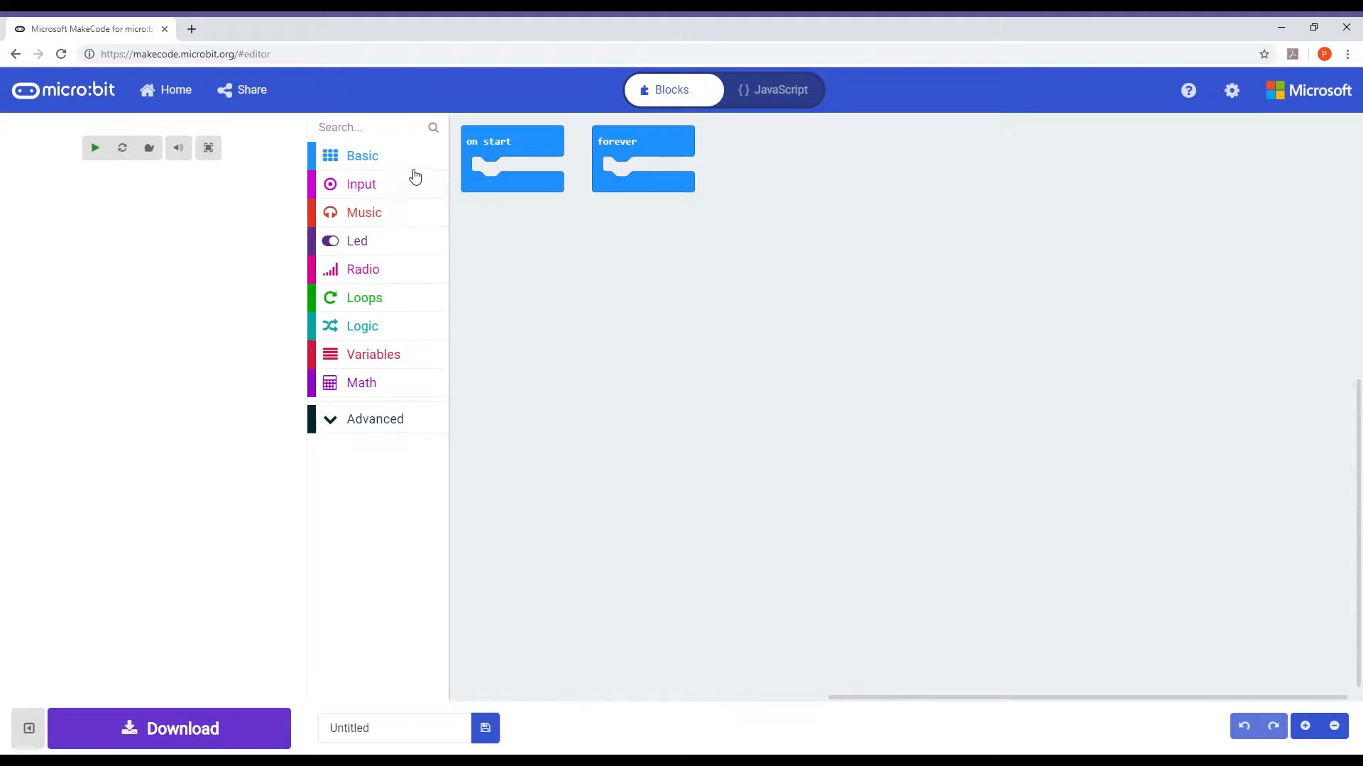
Rename the project to 'Learn Variables', fixing the mistyped letters
click(94, 147)
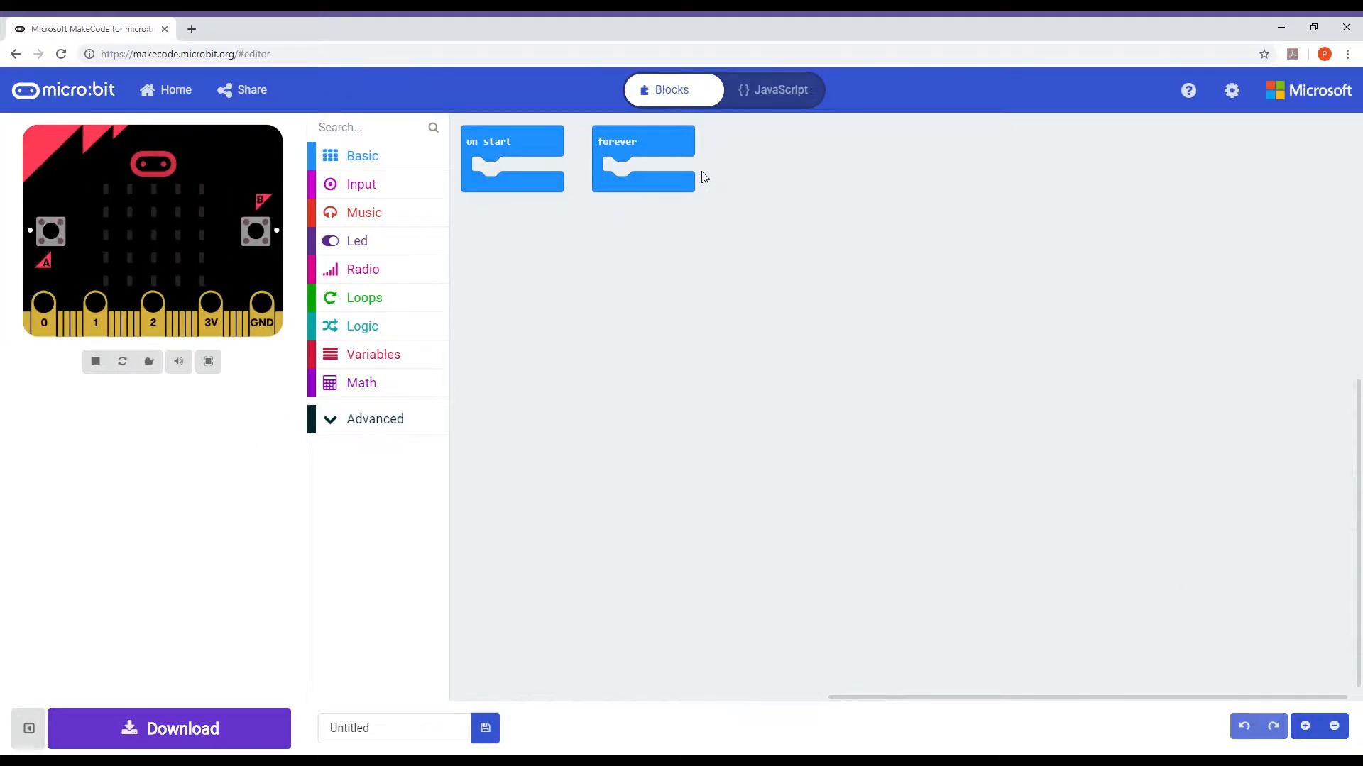
mouse_move(700, 186)
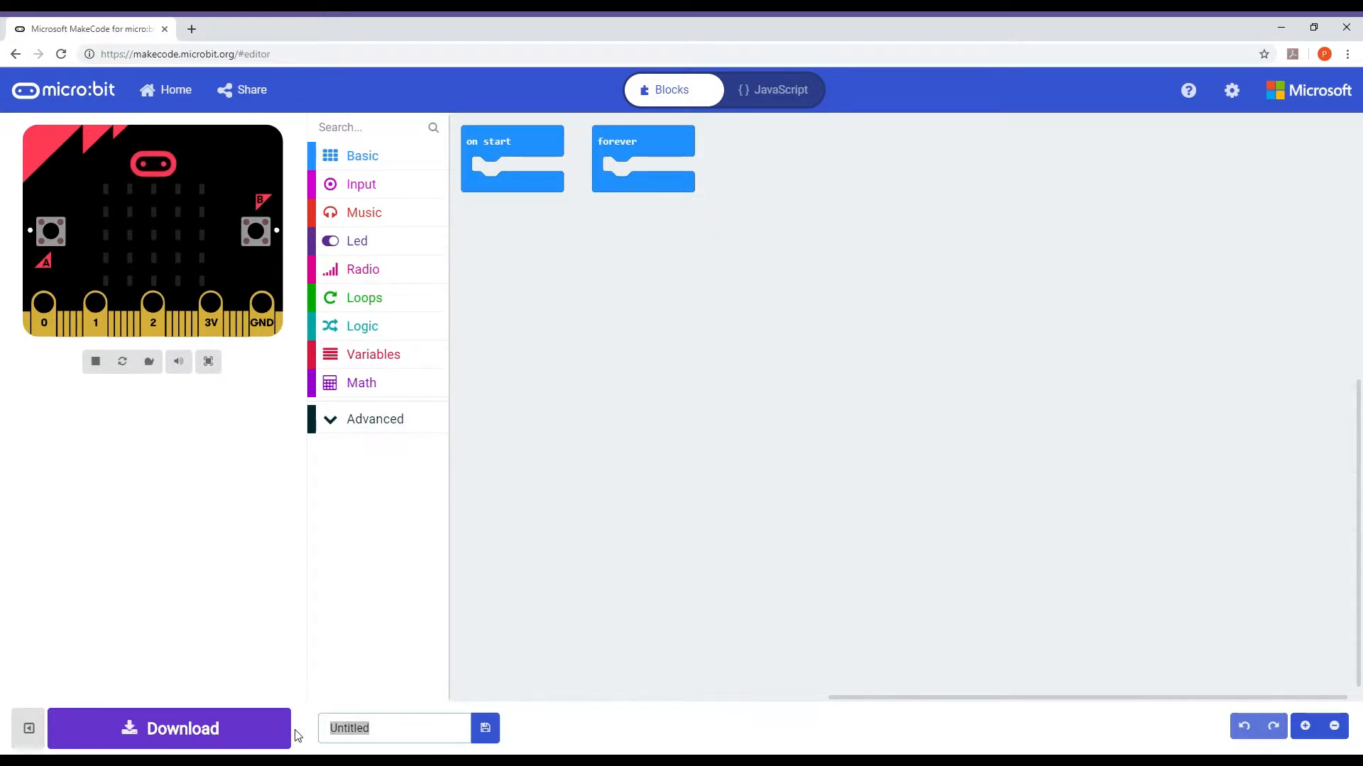
text(Learn V)
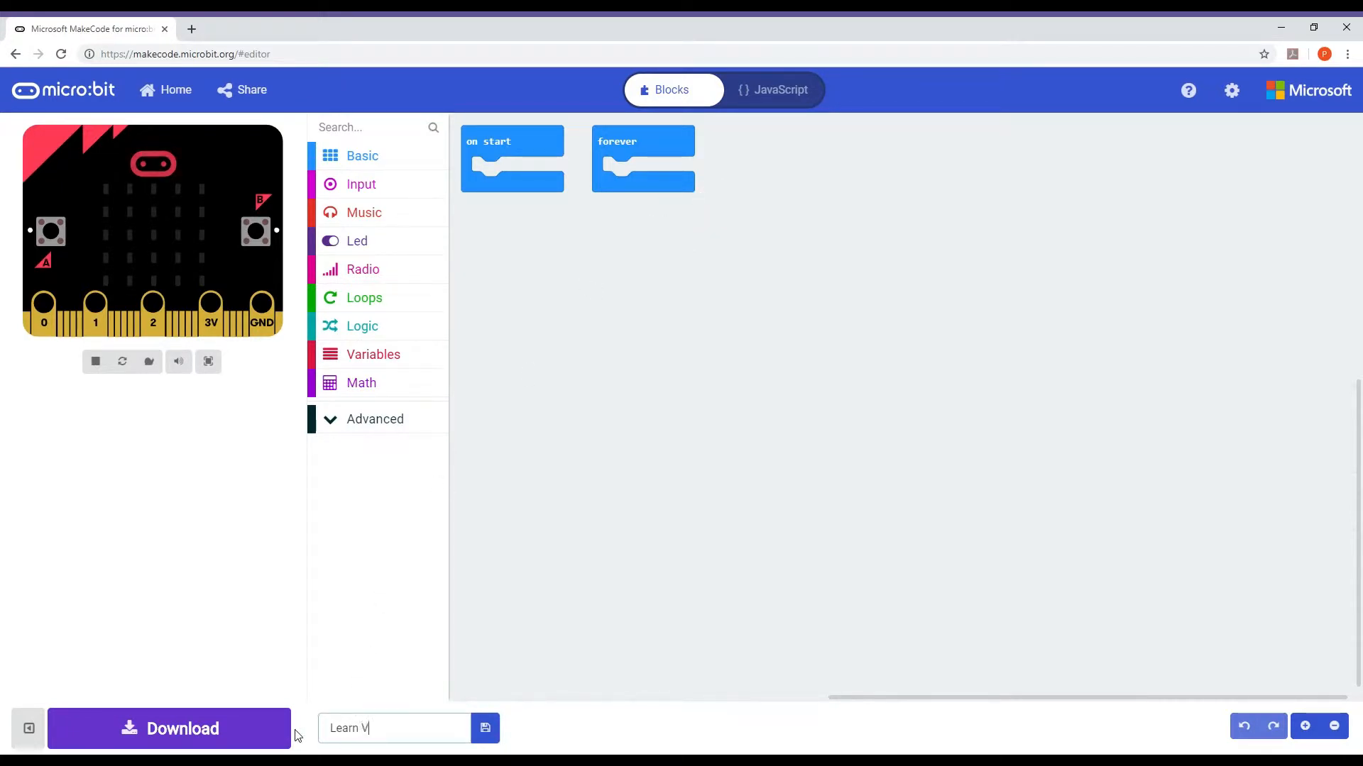
text(ariaB)
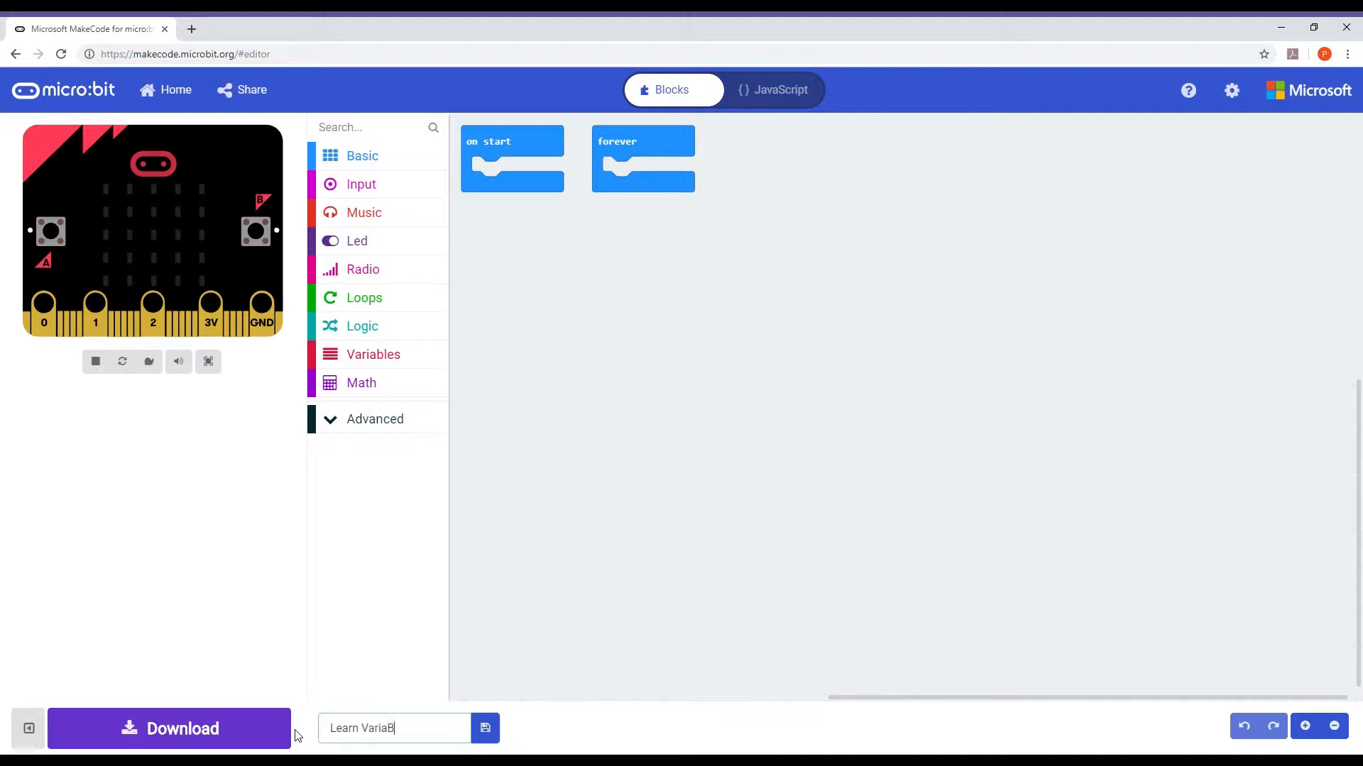
text(L)
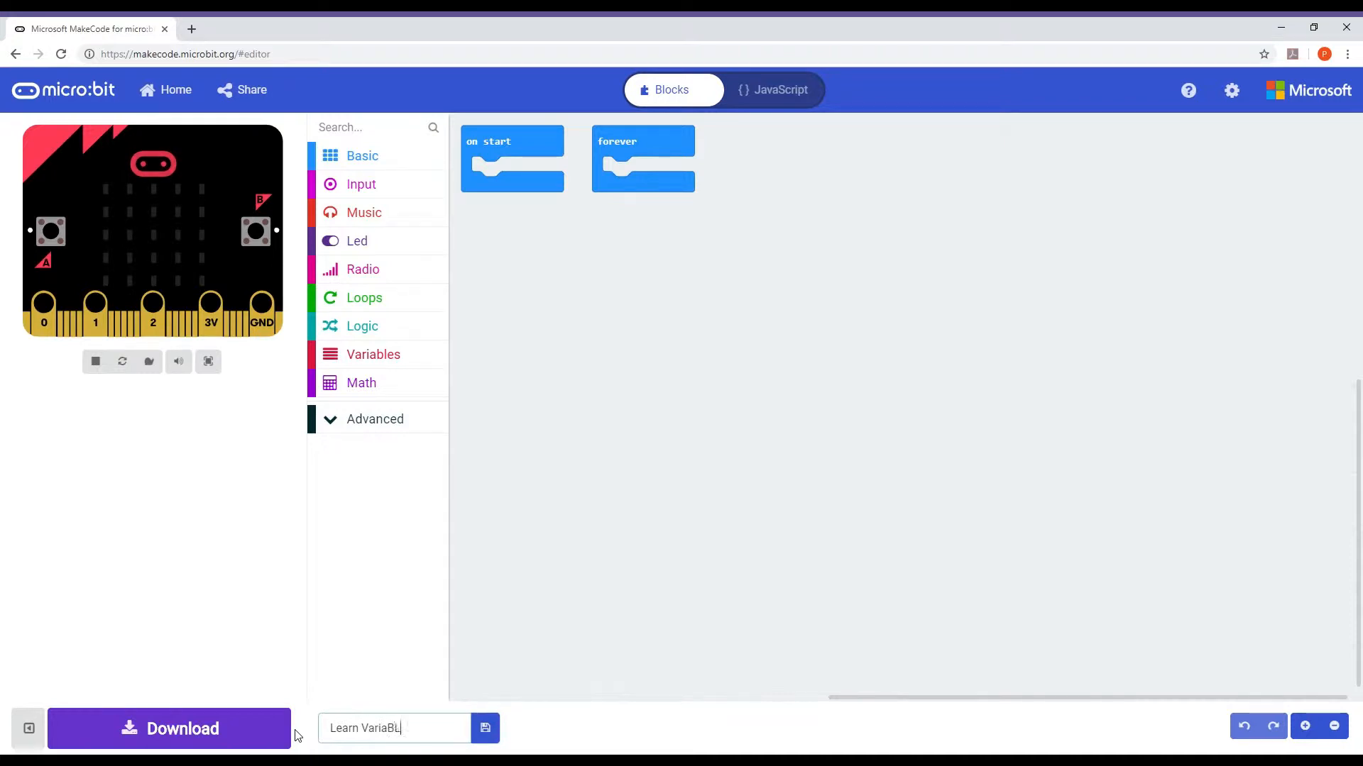
key(Backspace)
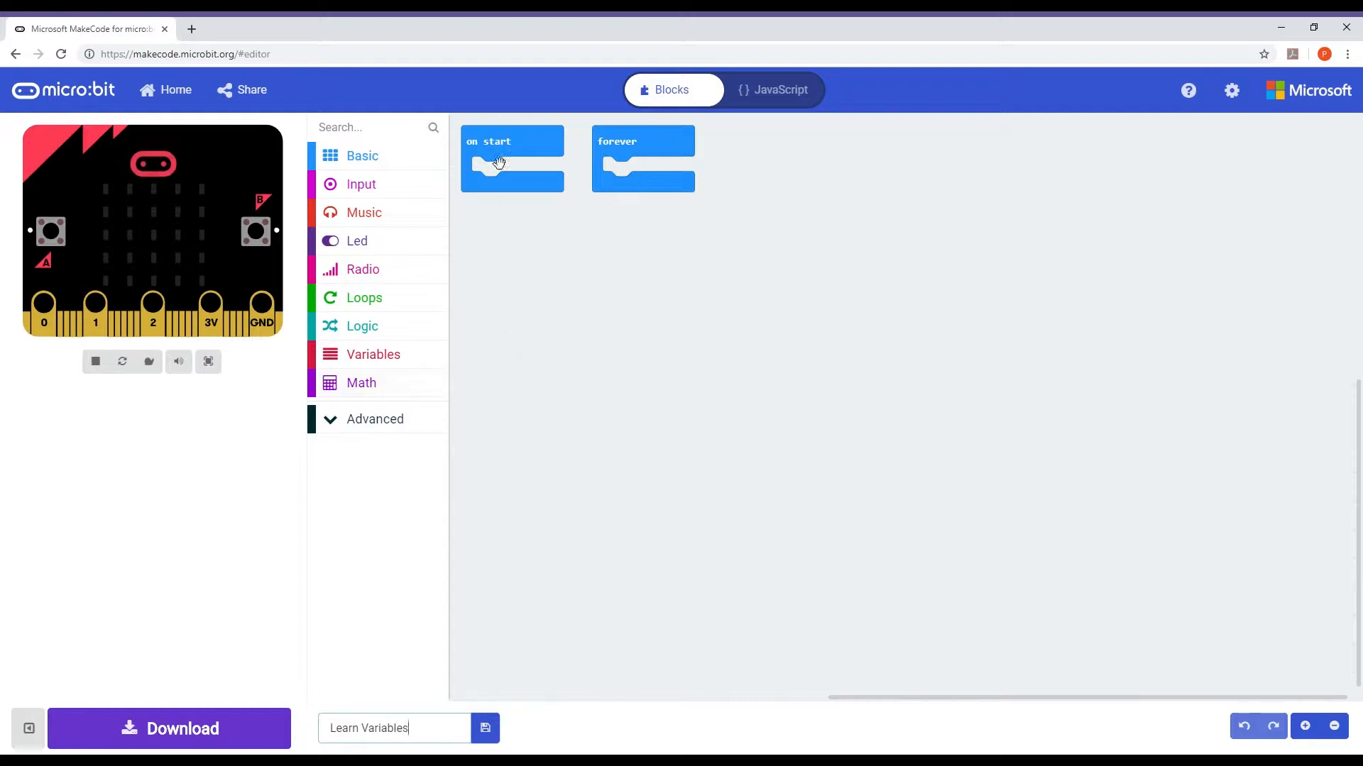
click(512, 158)
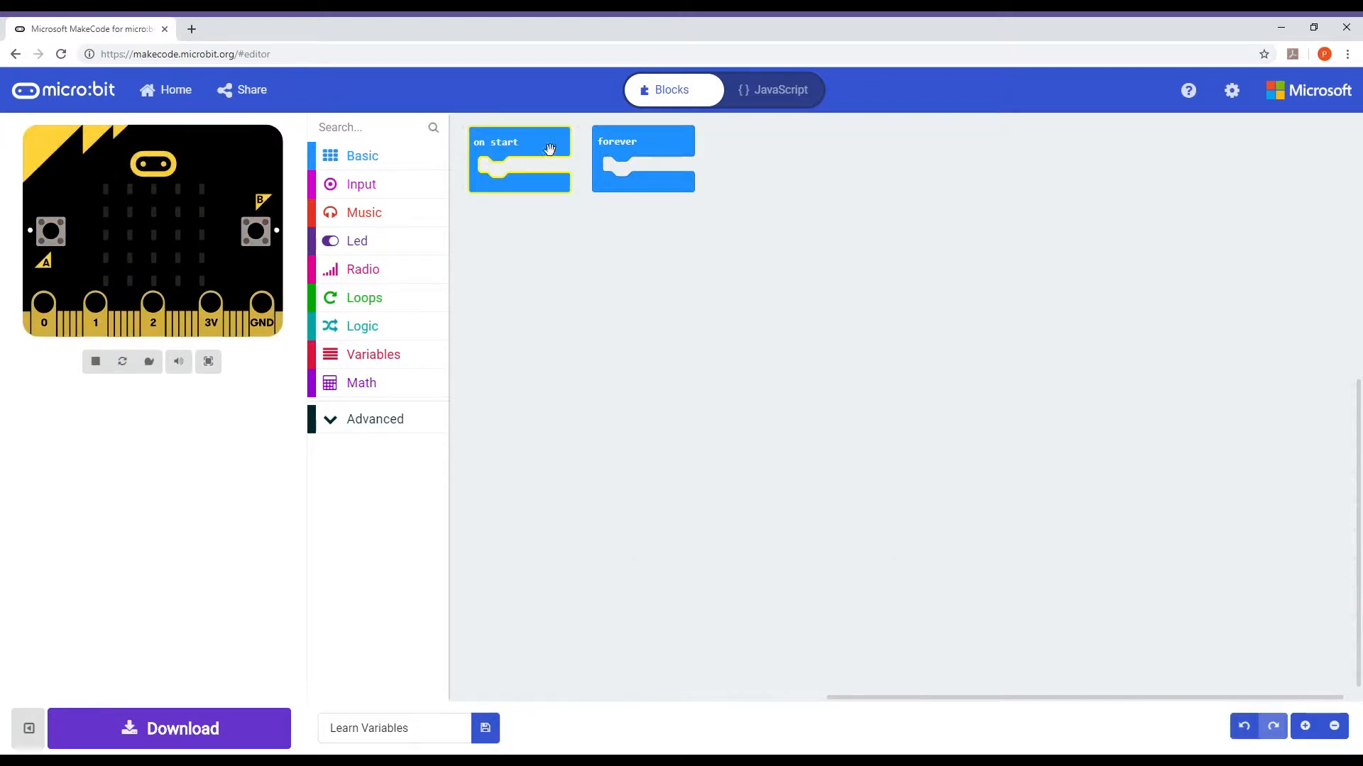
mouse_move(693, 150)
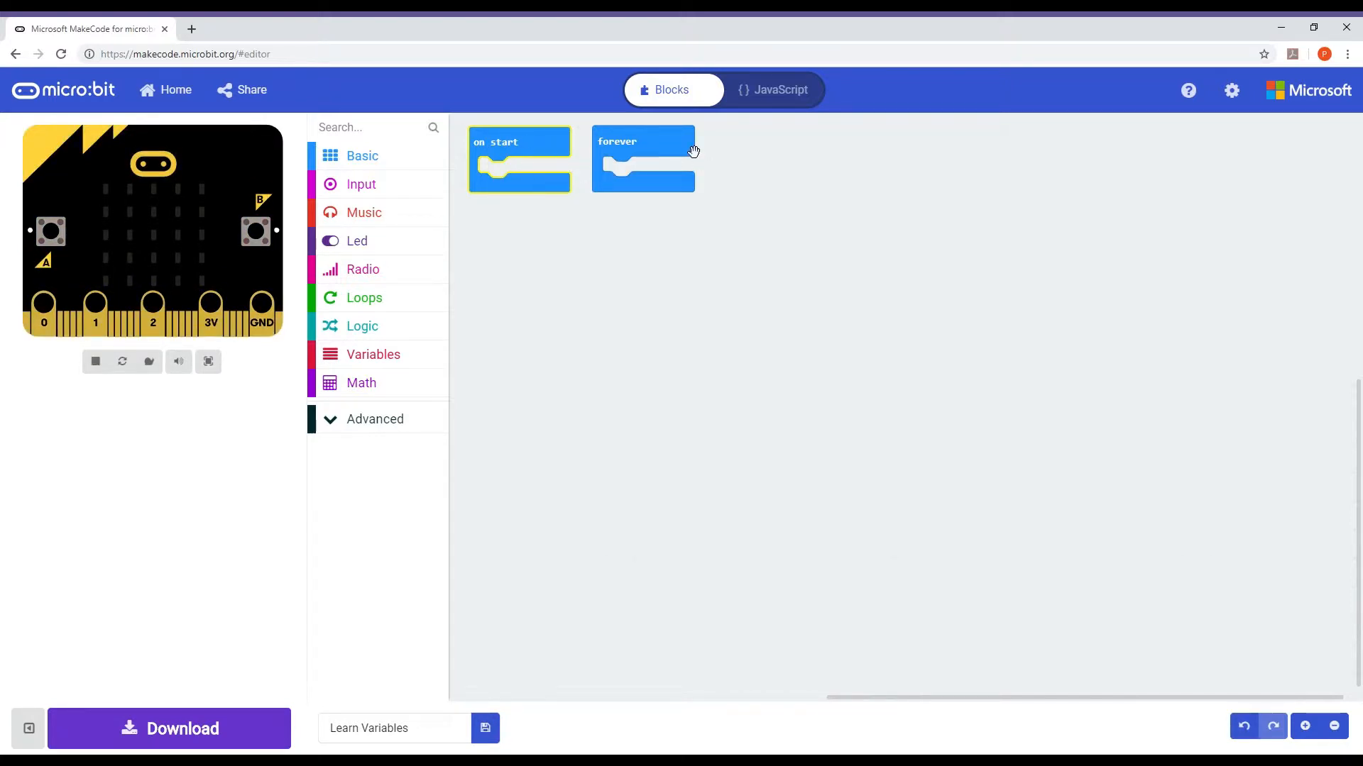
click(648, 161)
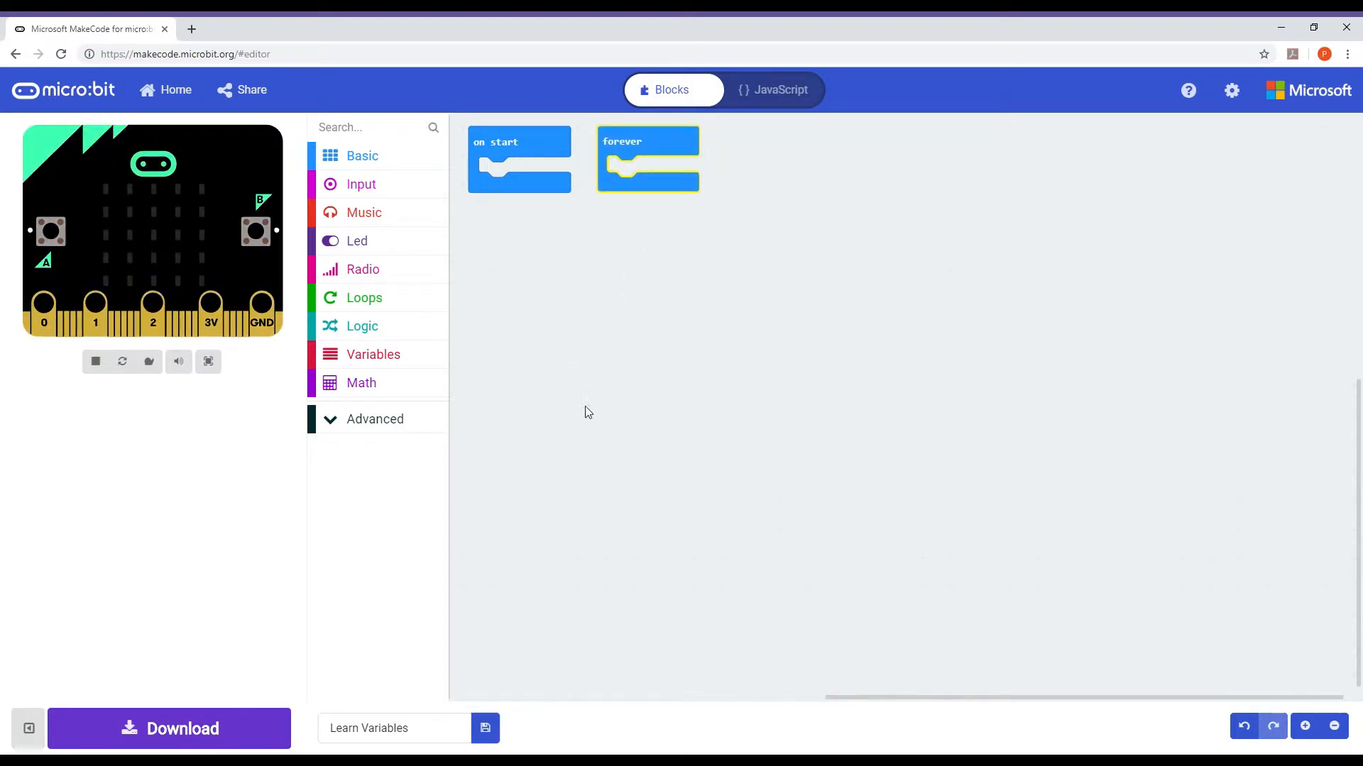
mouse_move(596, 418)
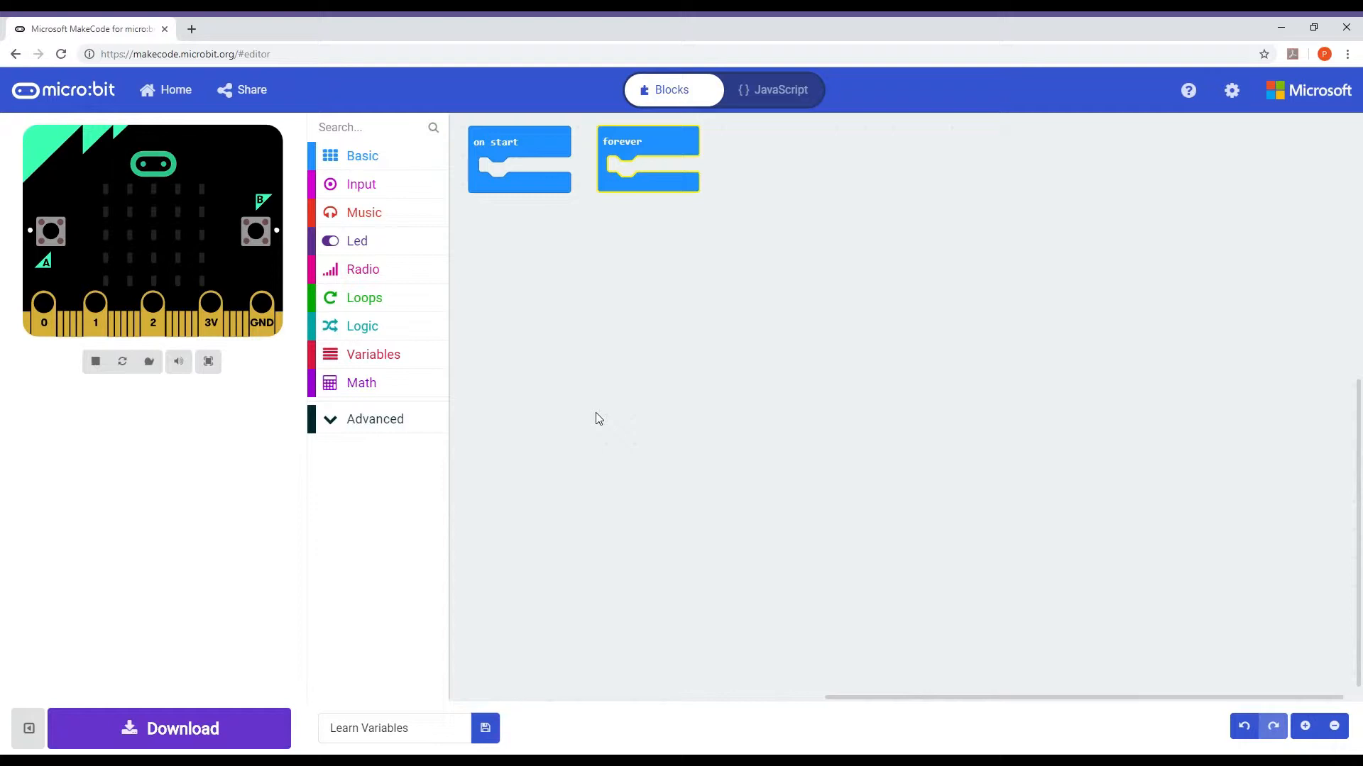
mouse_move(556, 155)
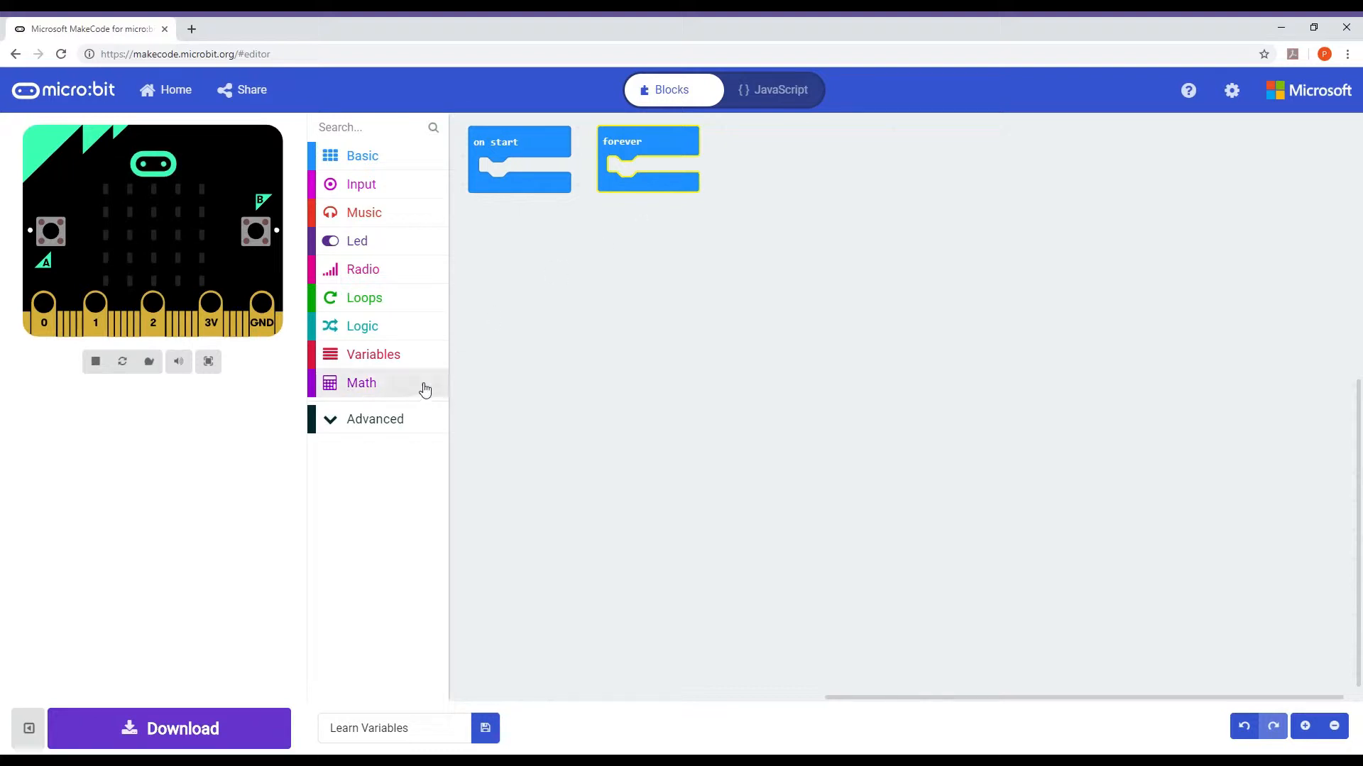
mouse_move(391, 365)
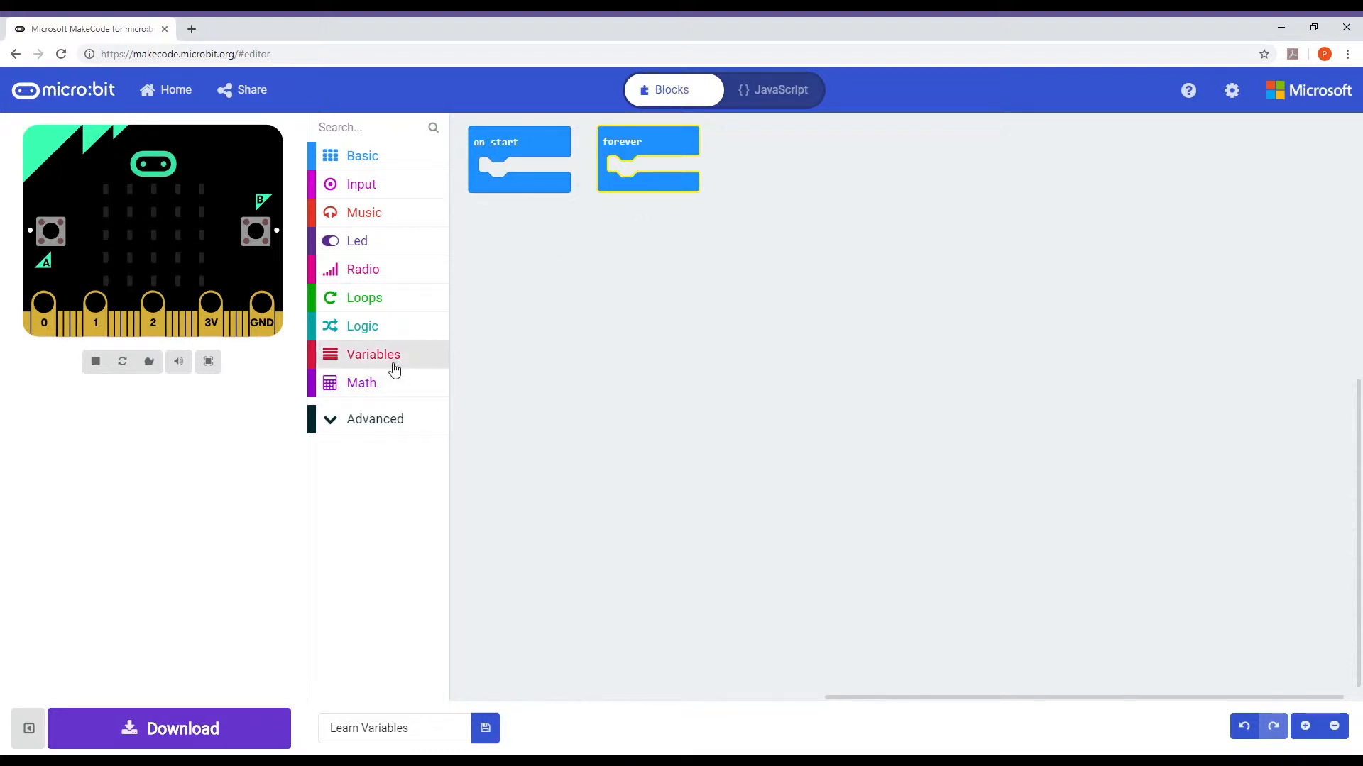
Create a new variable named 'Time' from the Variables category
click(373, 353)
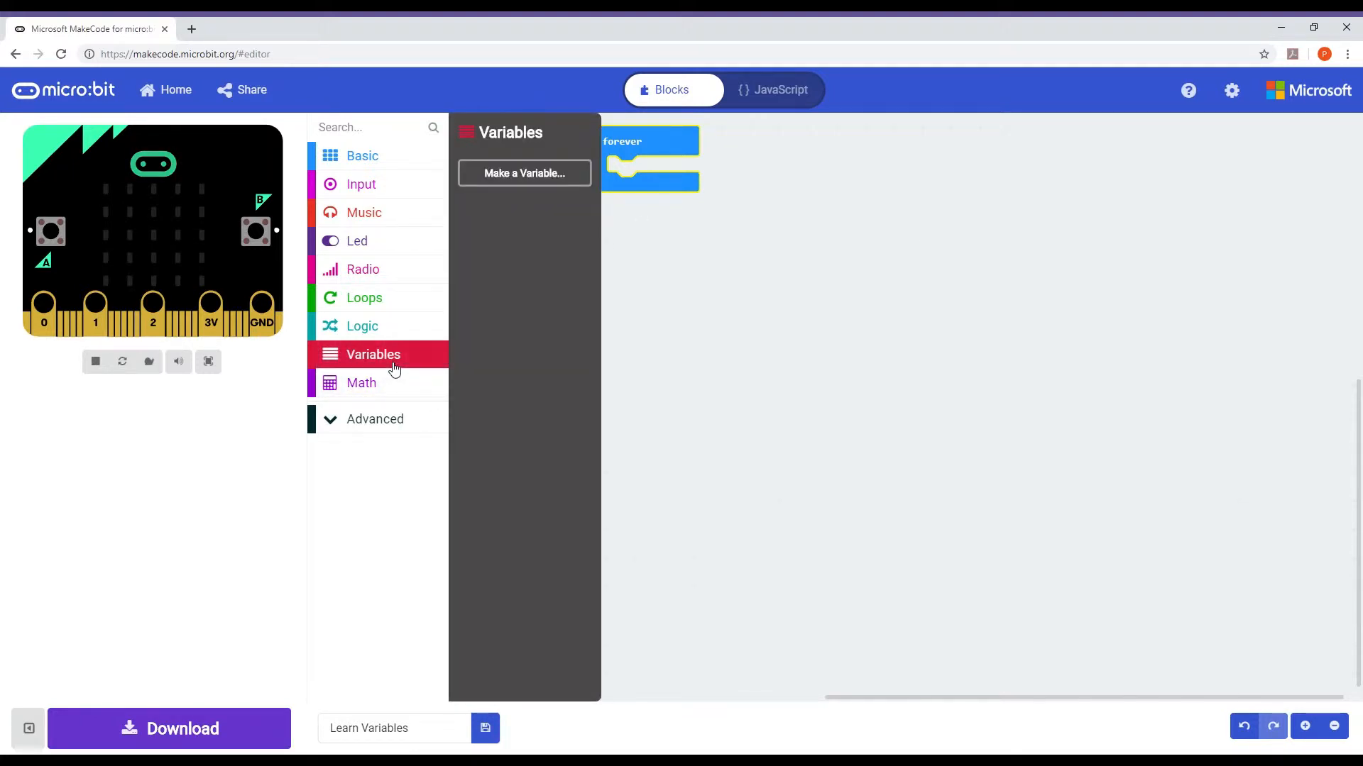
mouse_move(425, 352)
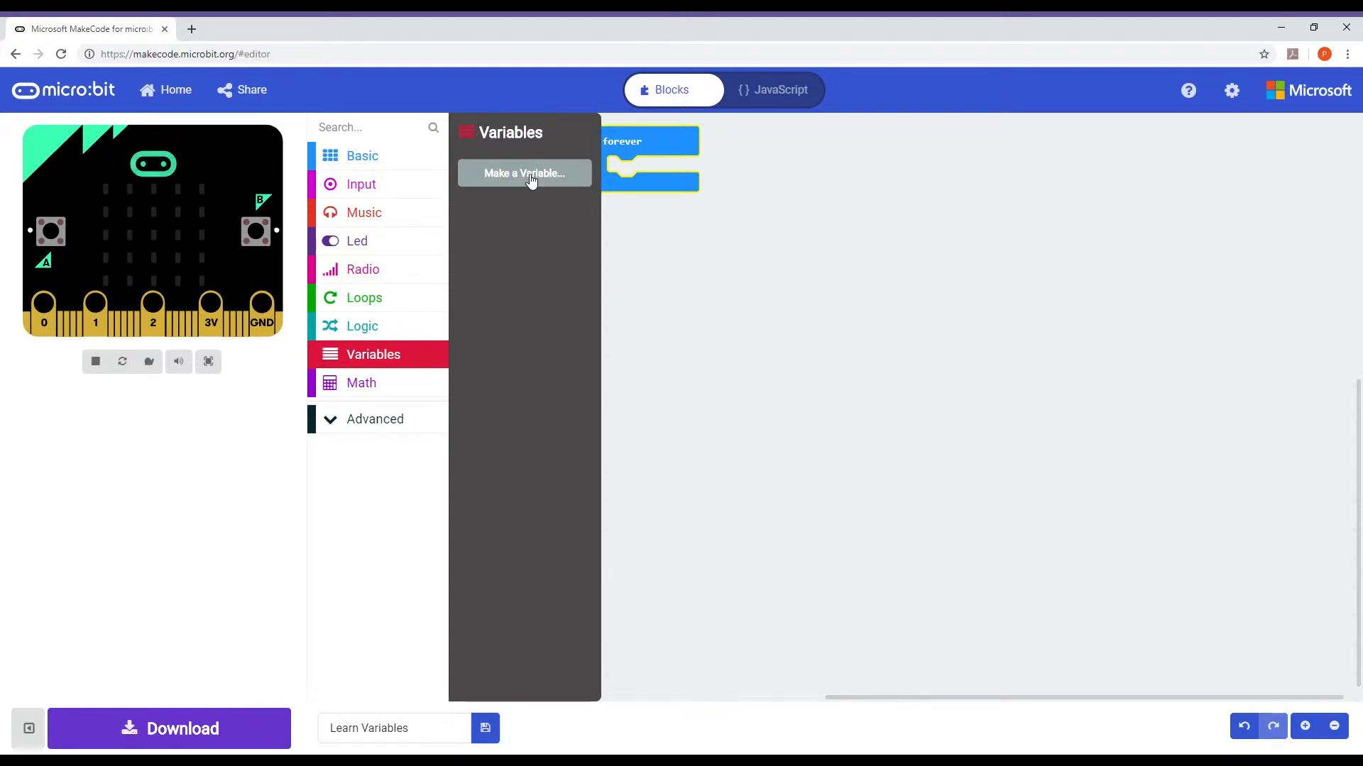
click(524, 173)
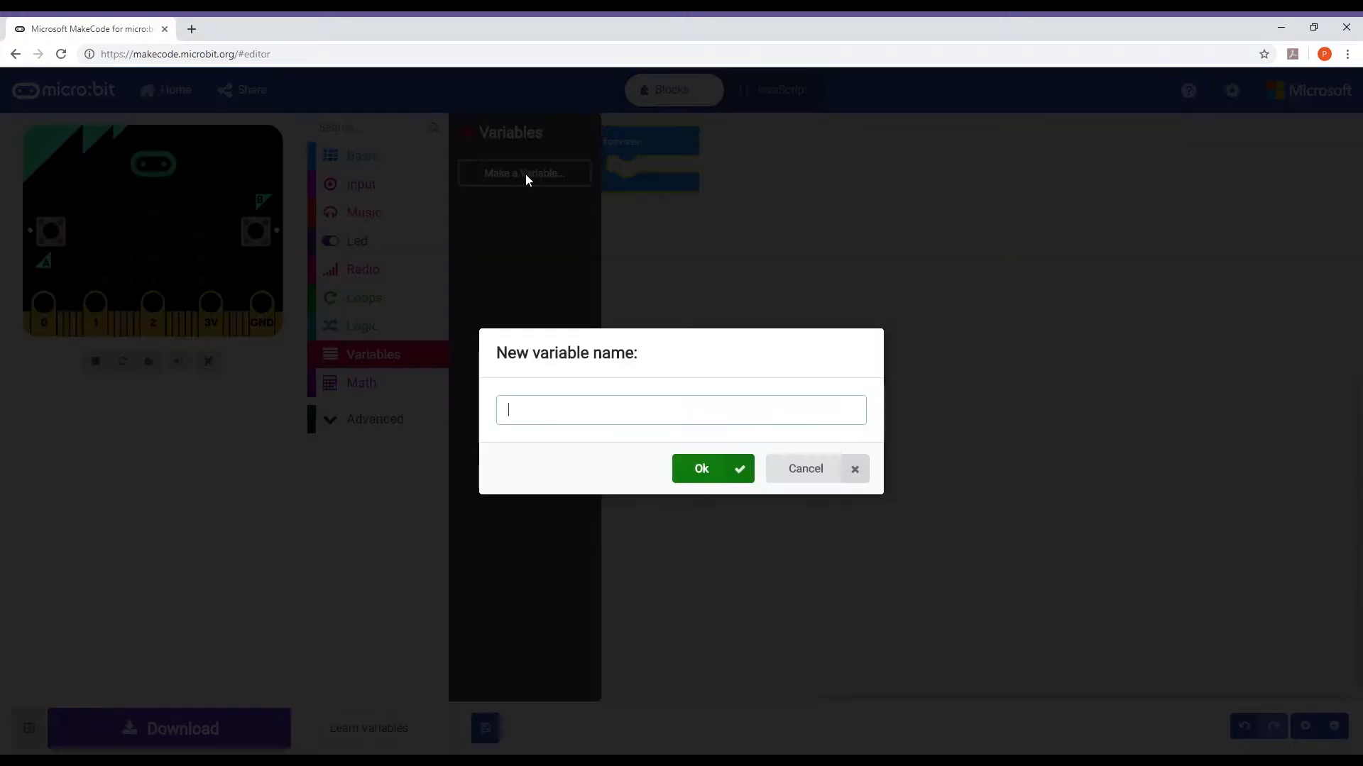
mouse_move(632, 383)
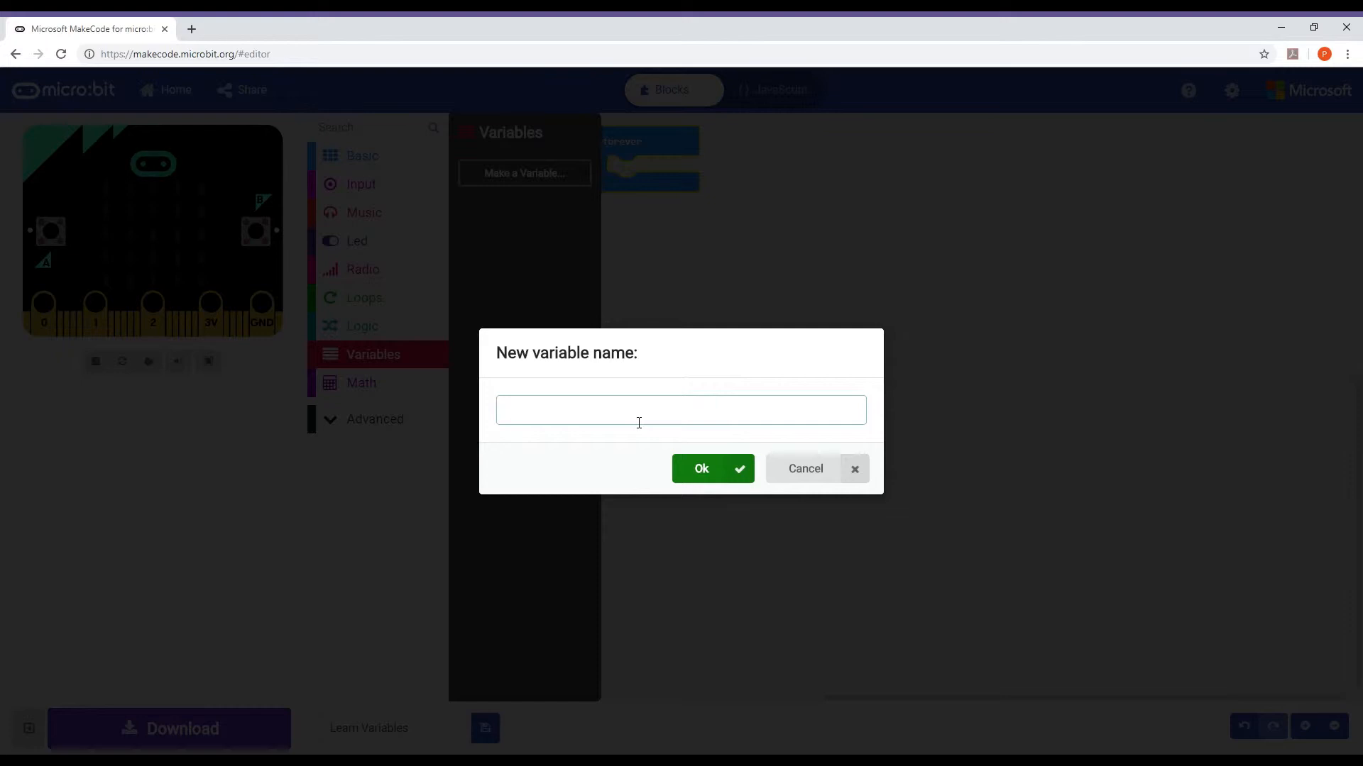
text(Time)
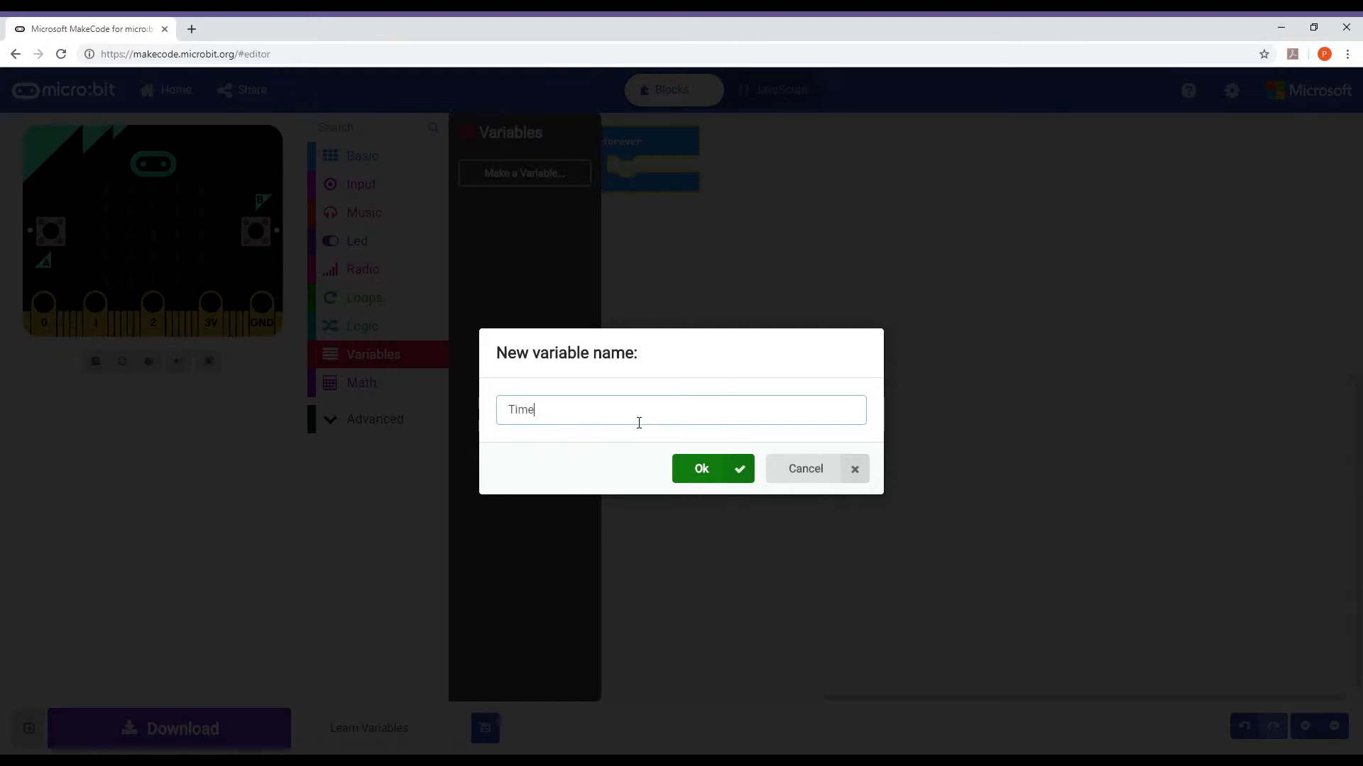
click(700, 468)
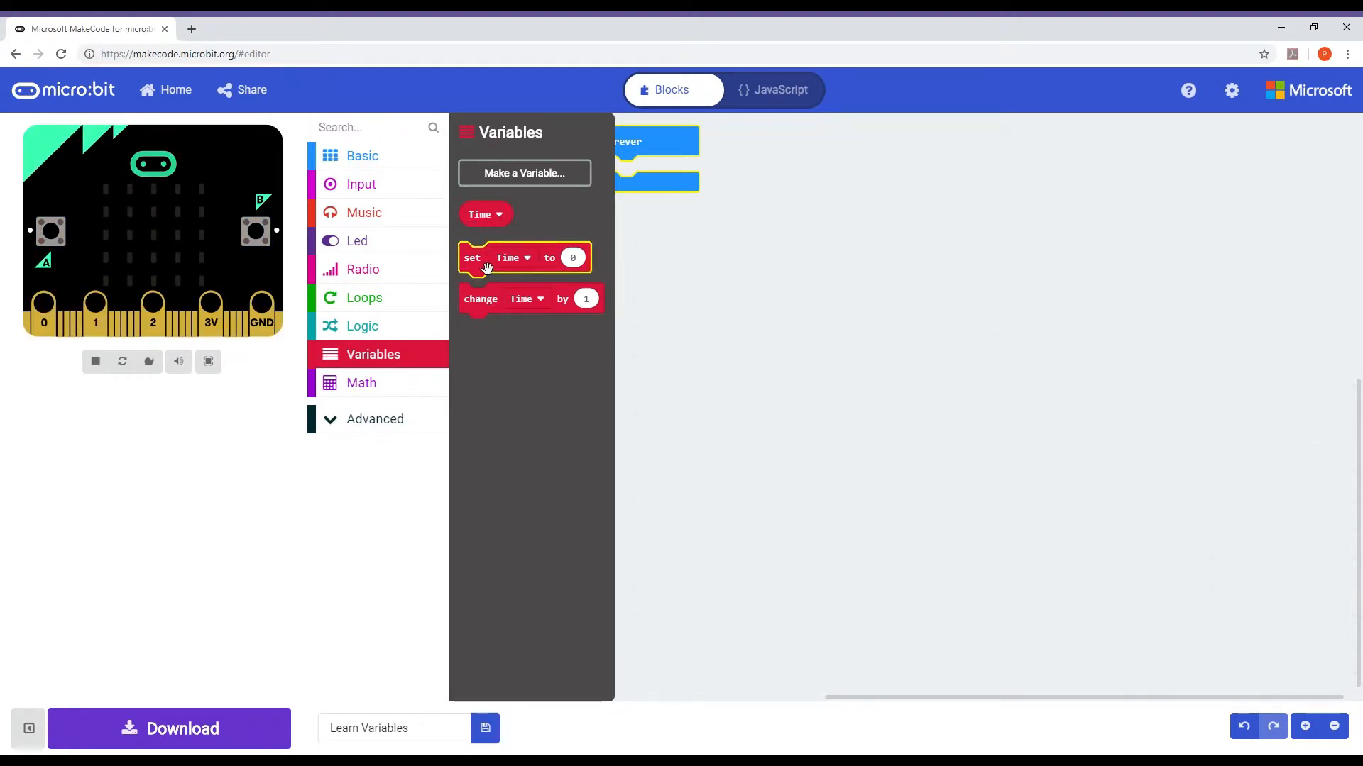
mouse_move(484, 273)
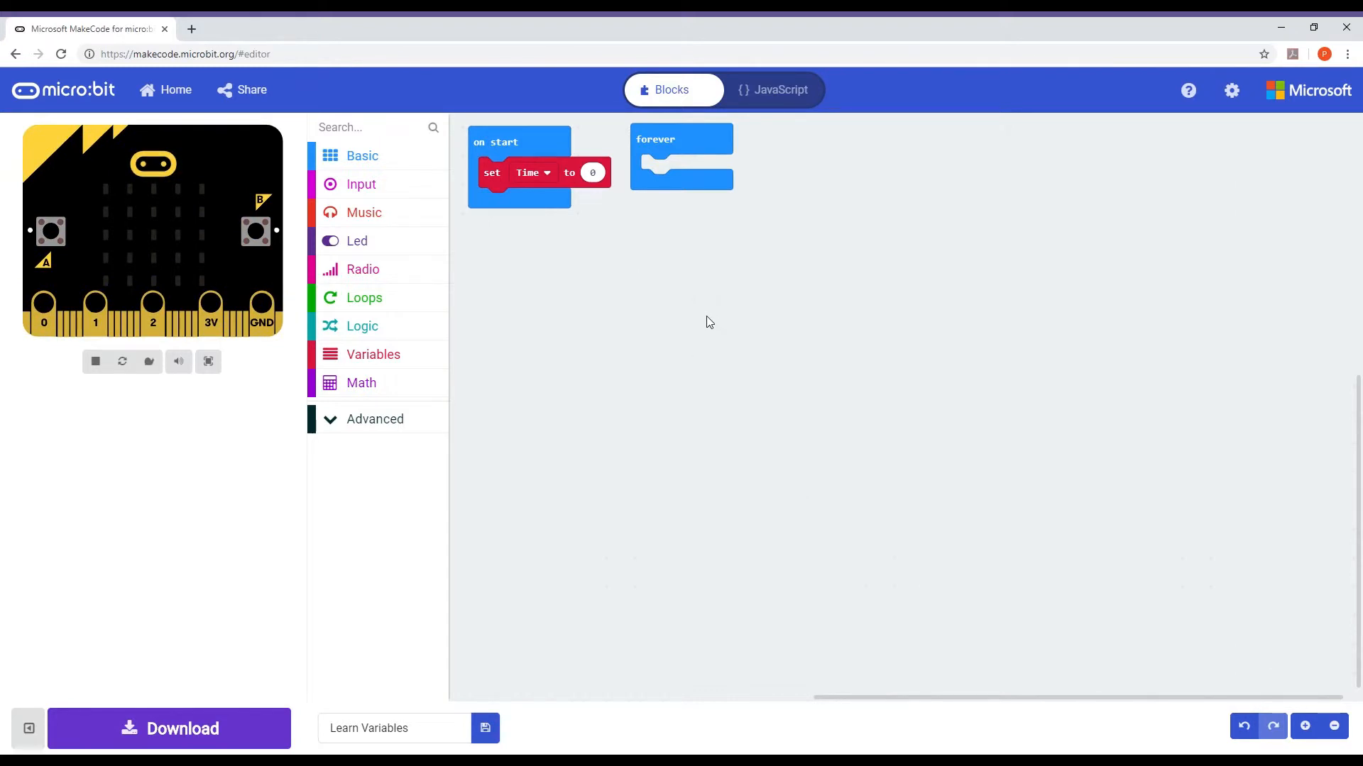
mouse_move(645, 322)
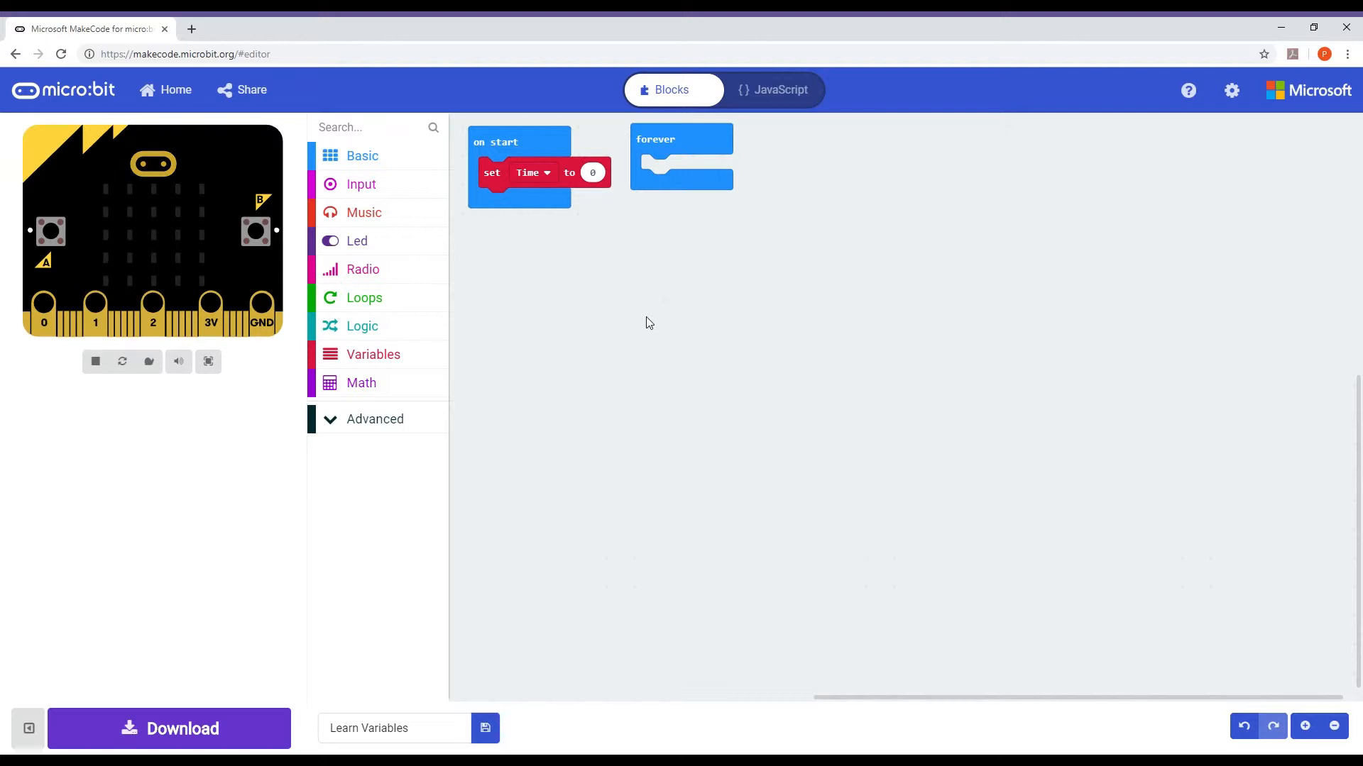
mouse_move(563, 323)
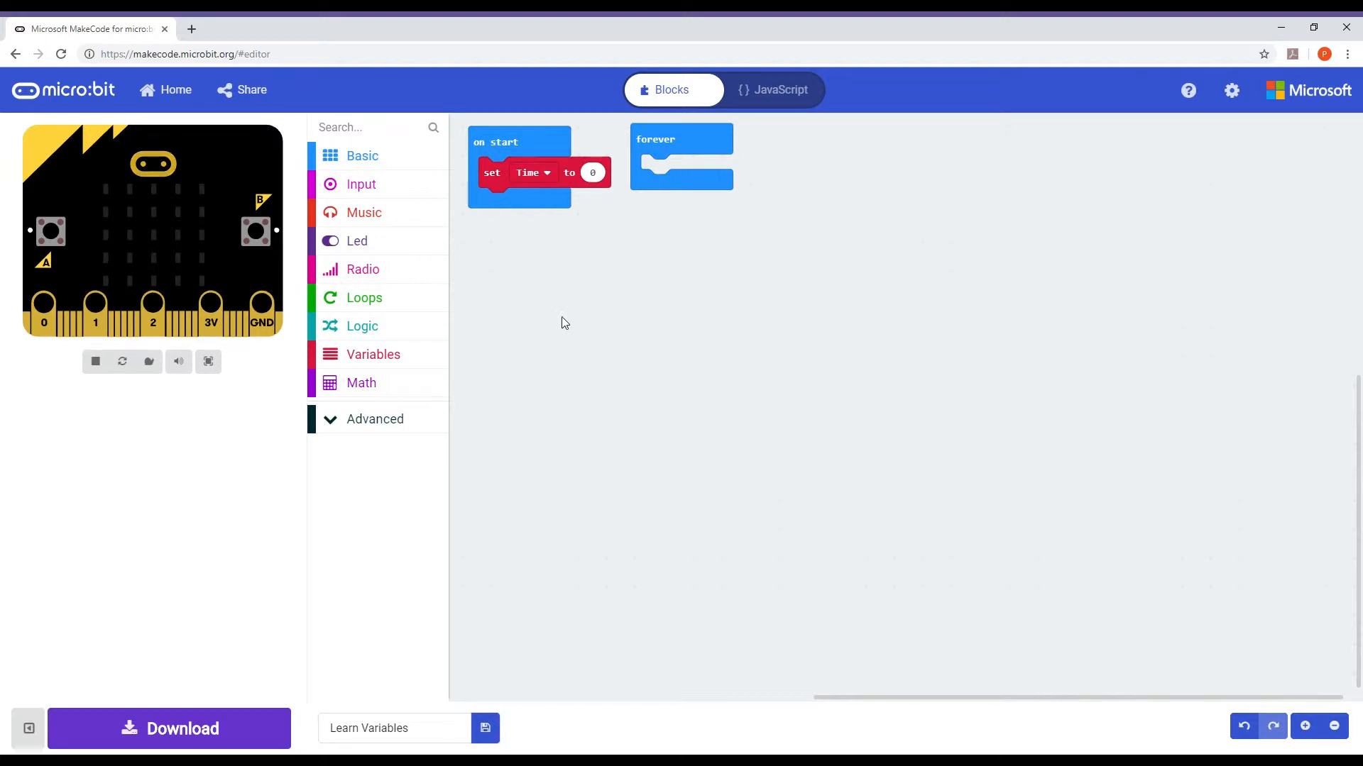
Open the Basic blocks category
click(361, 155)
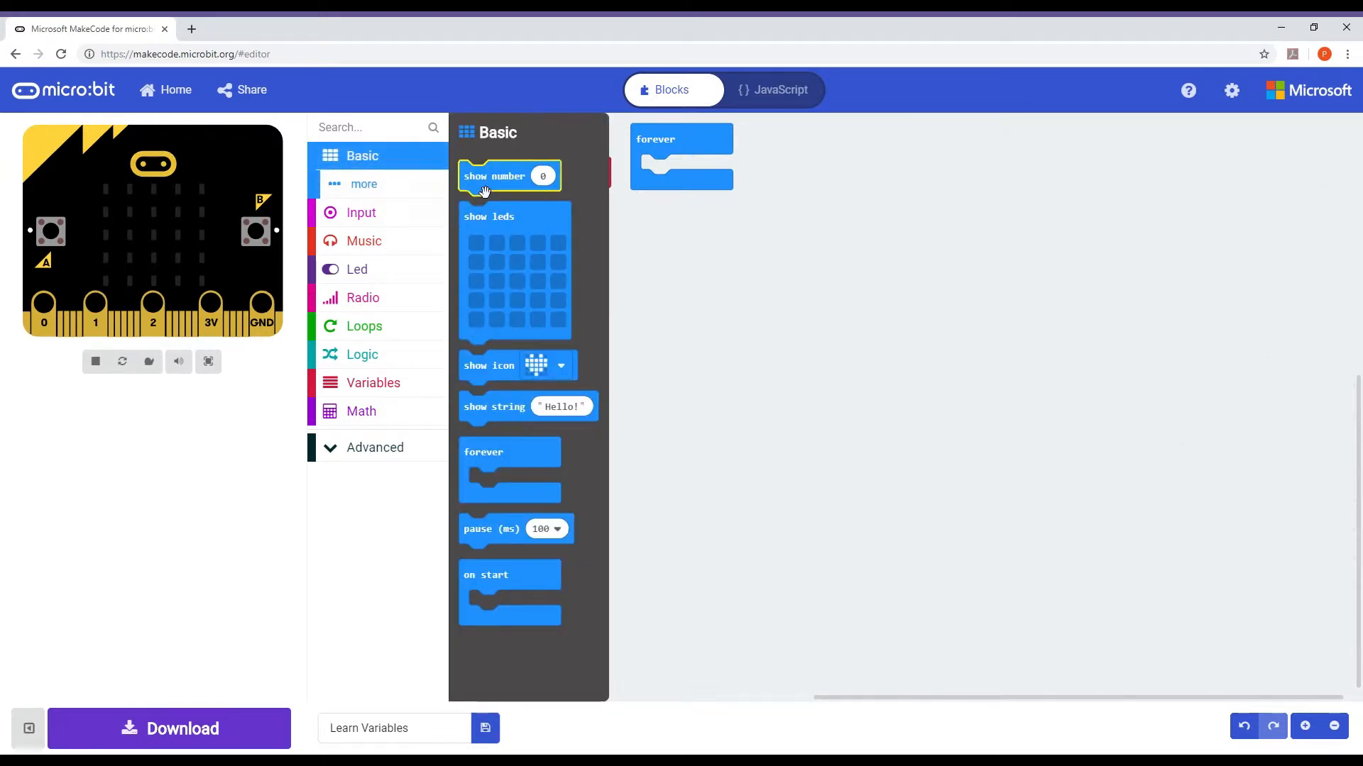
Place show number under 'set Time to 0' and bring up the Variables blocks
drag(508, 176, 527, 202)
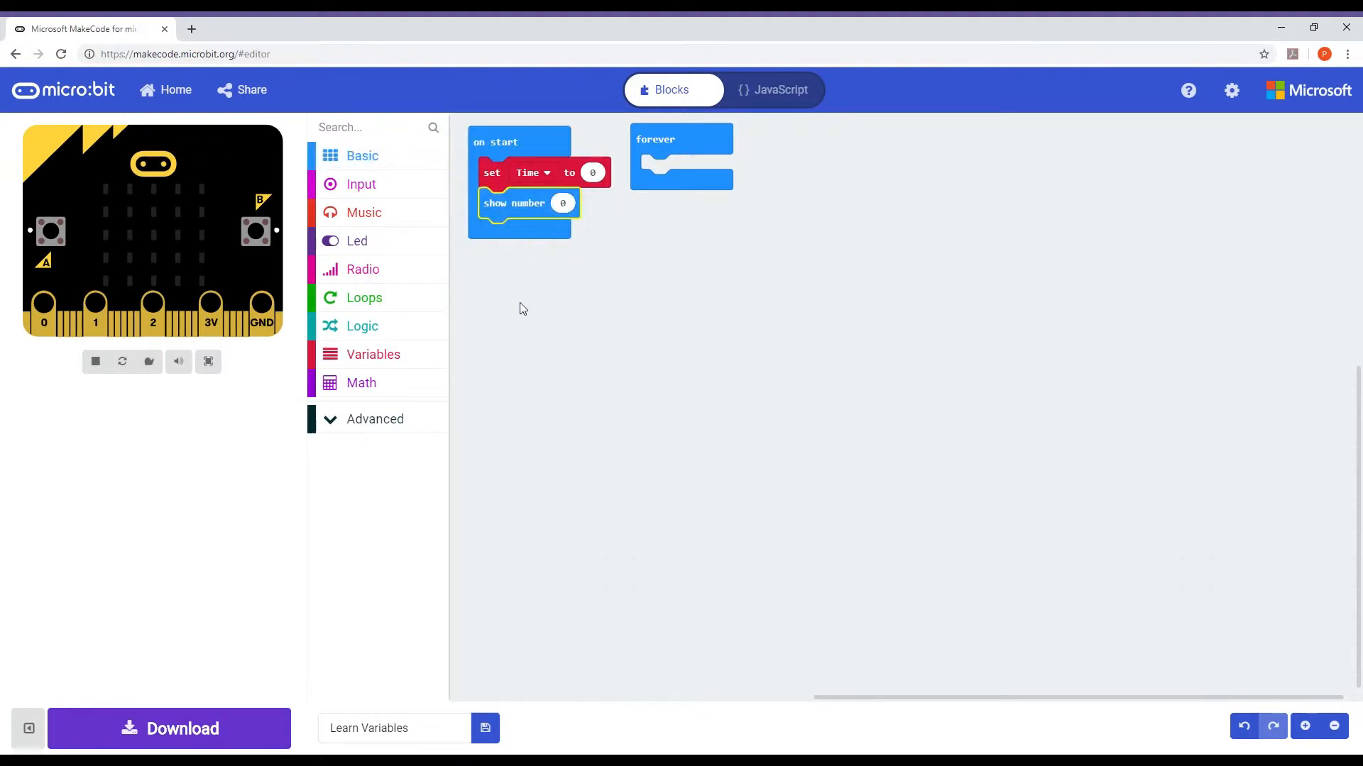
click(373, 354)
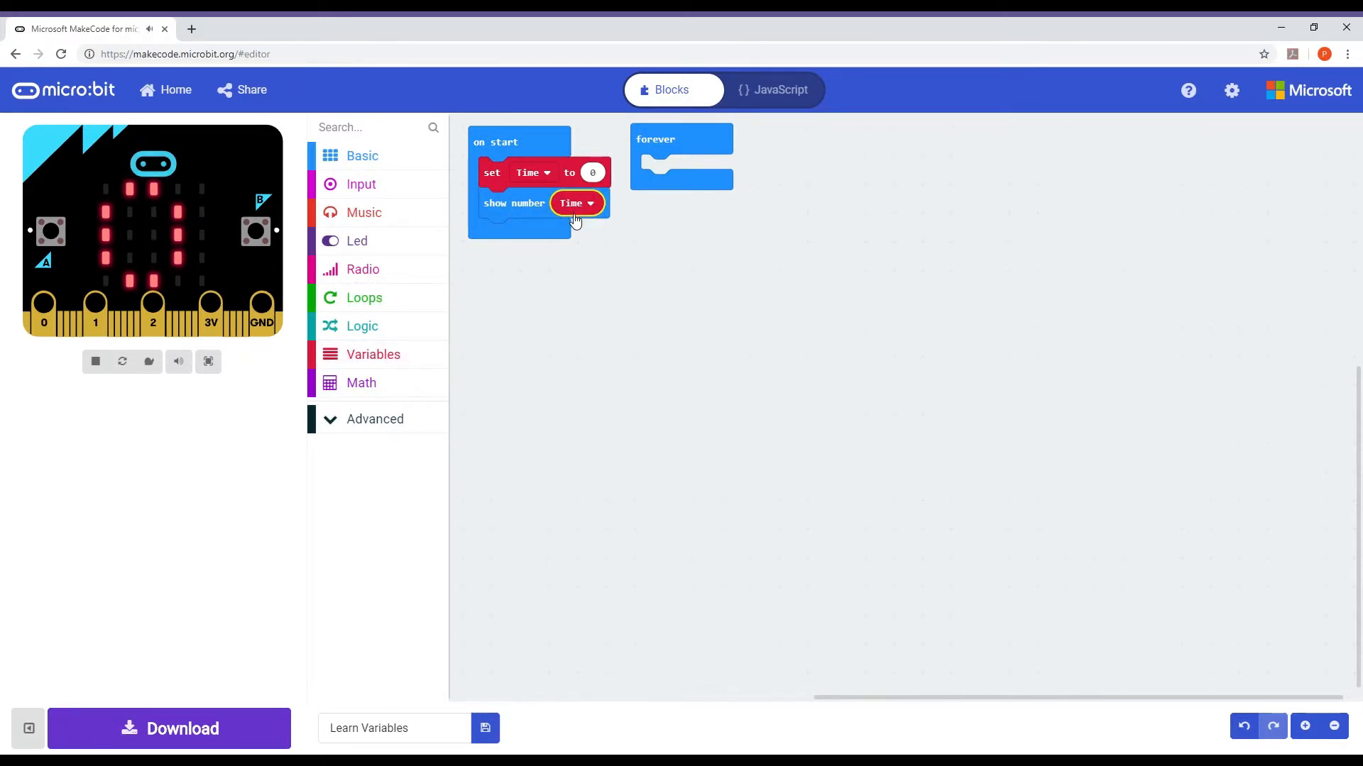
mouse_move(635, 278)
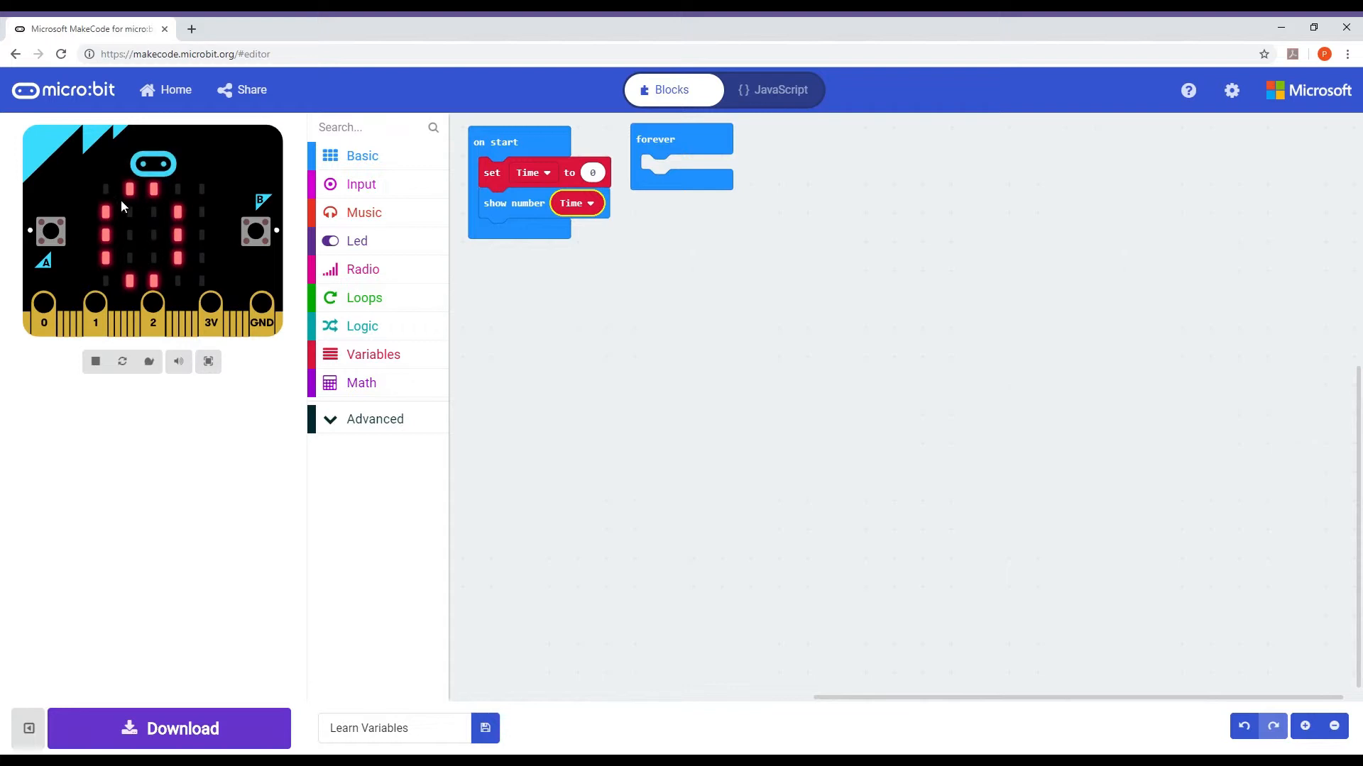
mouse_move(112, 263)
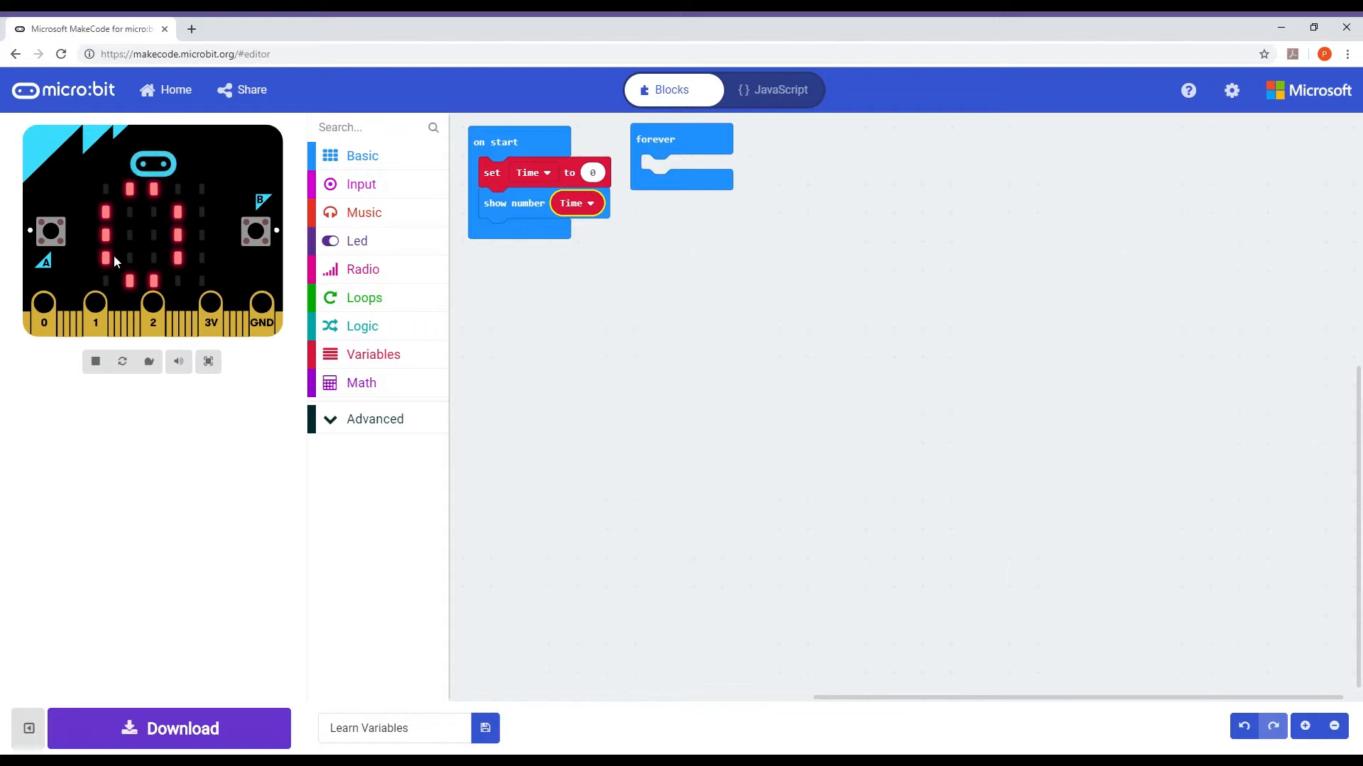
mouse_move(172, 268)
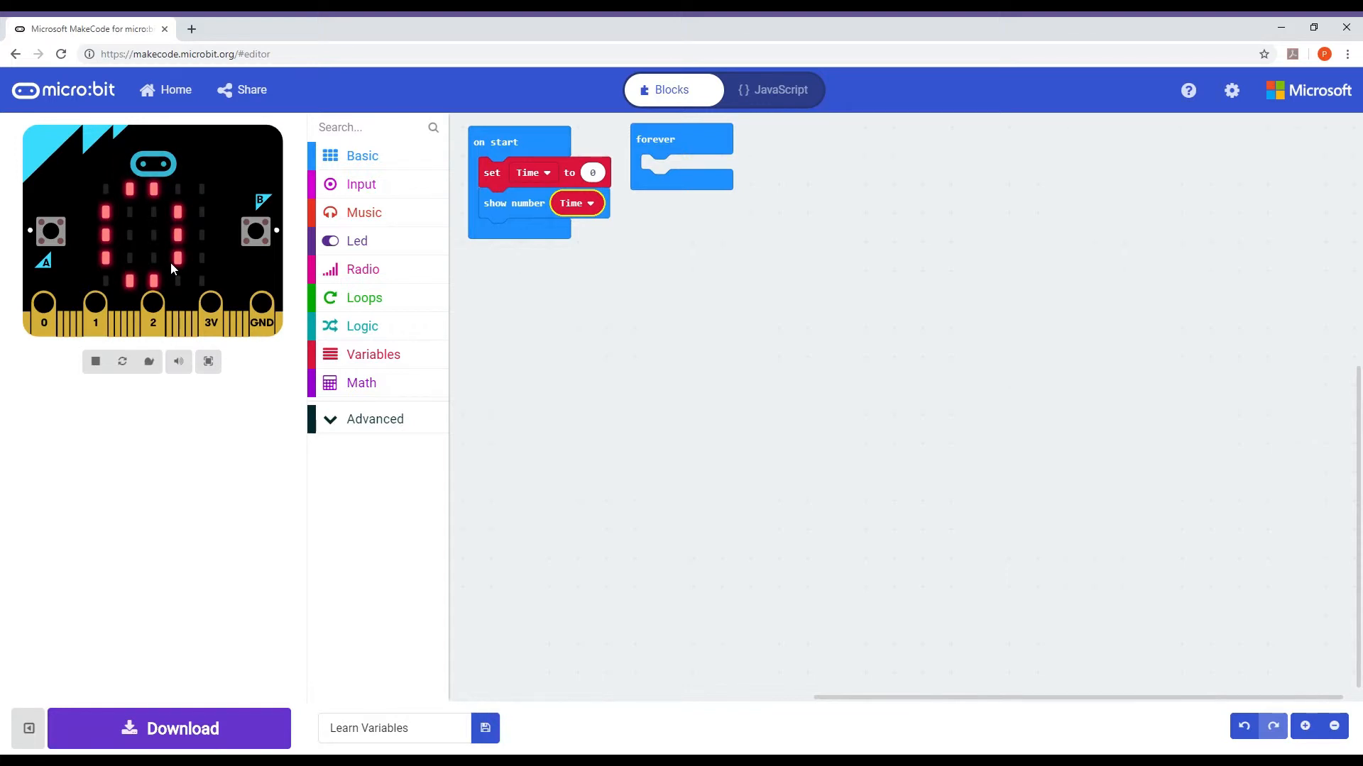
mouse_move(395, 170)
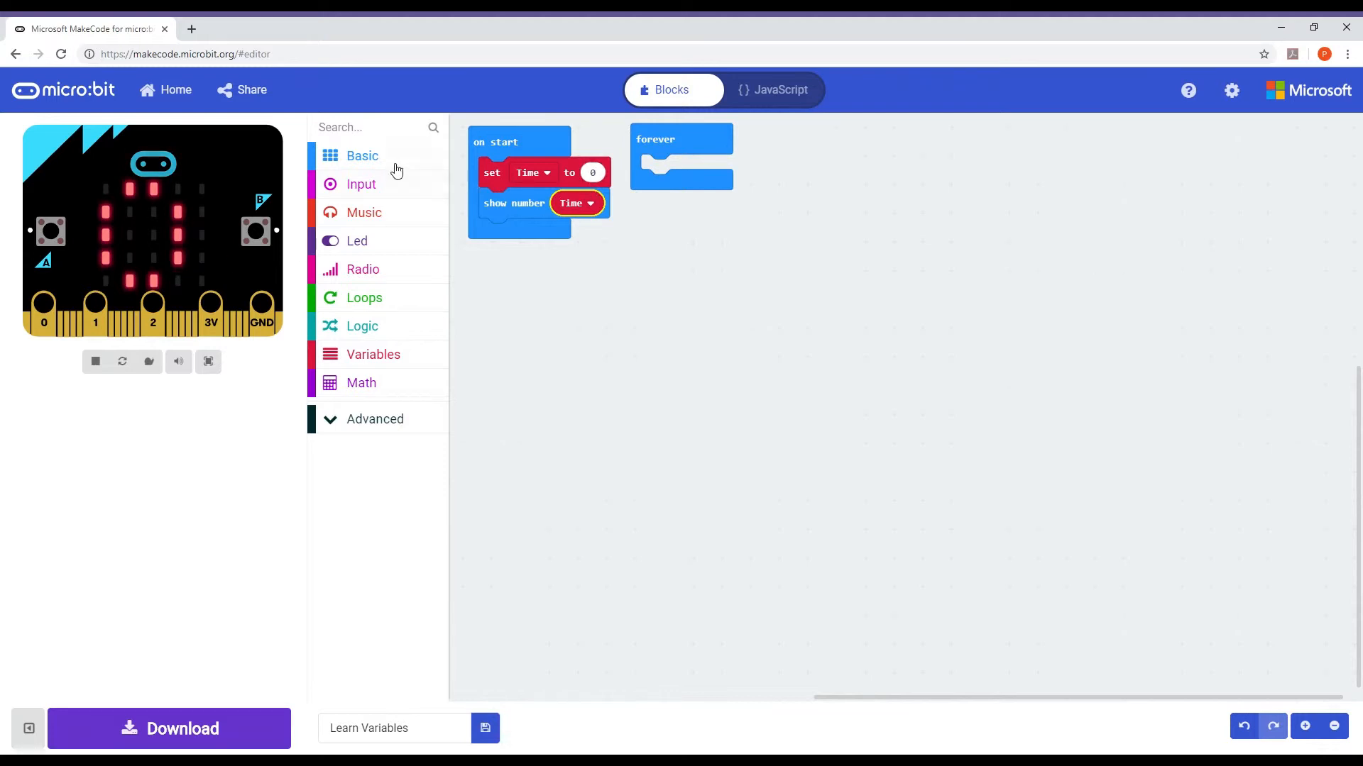
Add a pause block to forever and set its duration to 1 second (1000 ms)
click(361, 155)
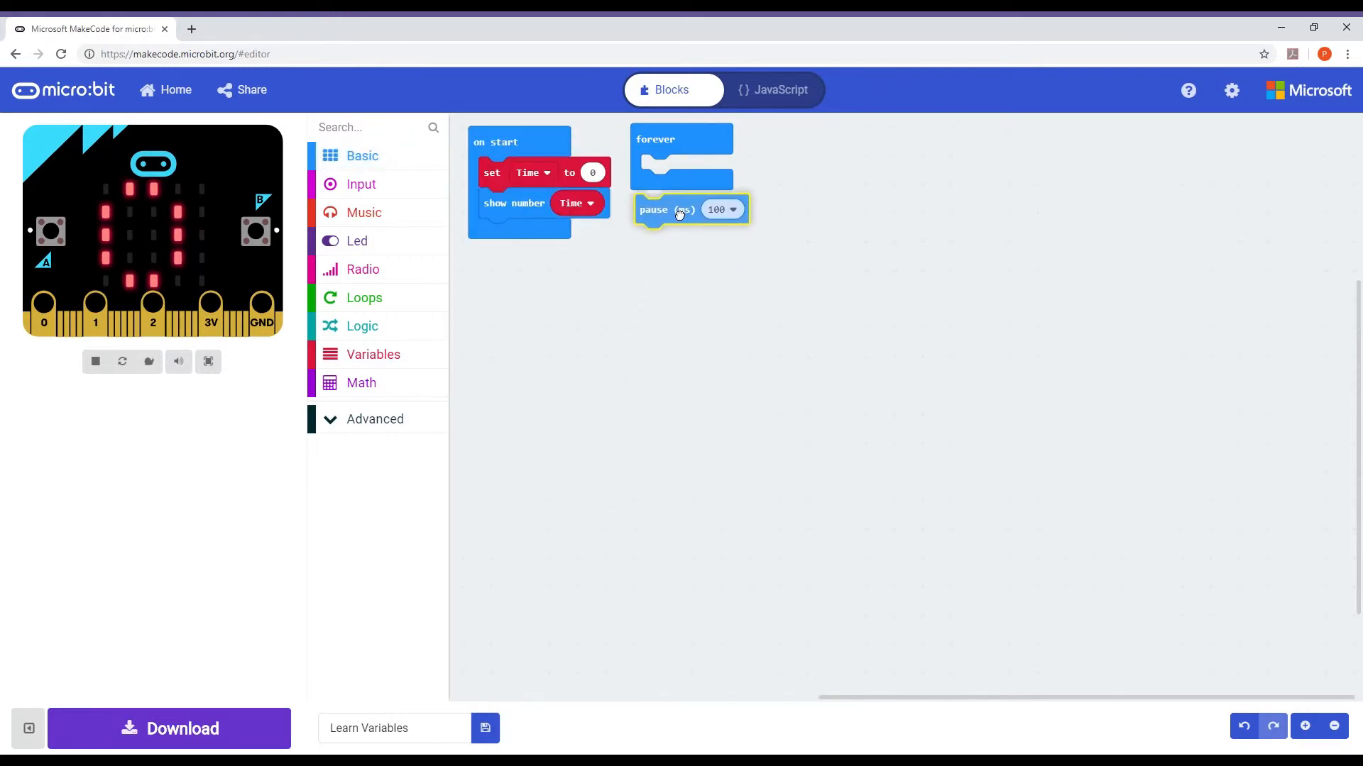
drag(653, 208, 658, 170)
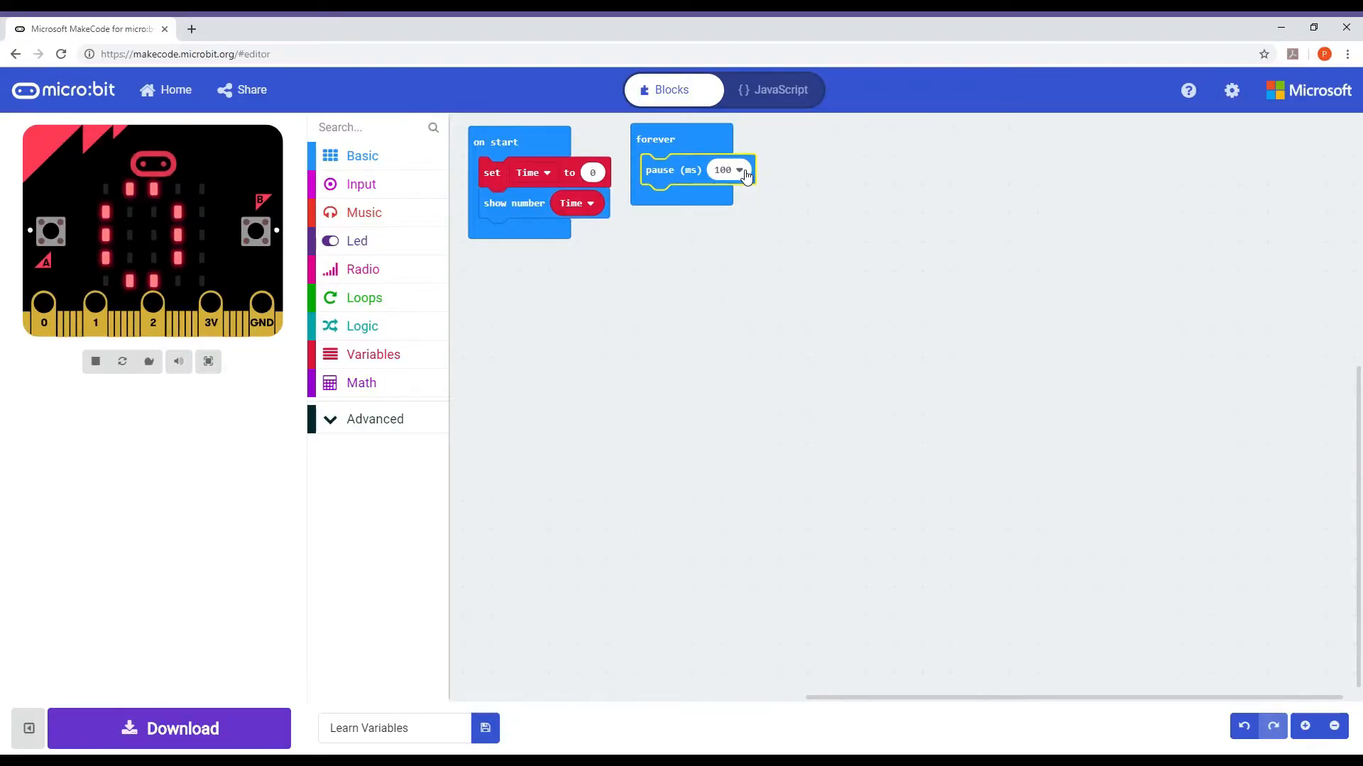
click(739, 169)
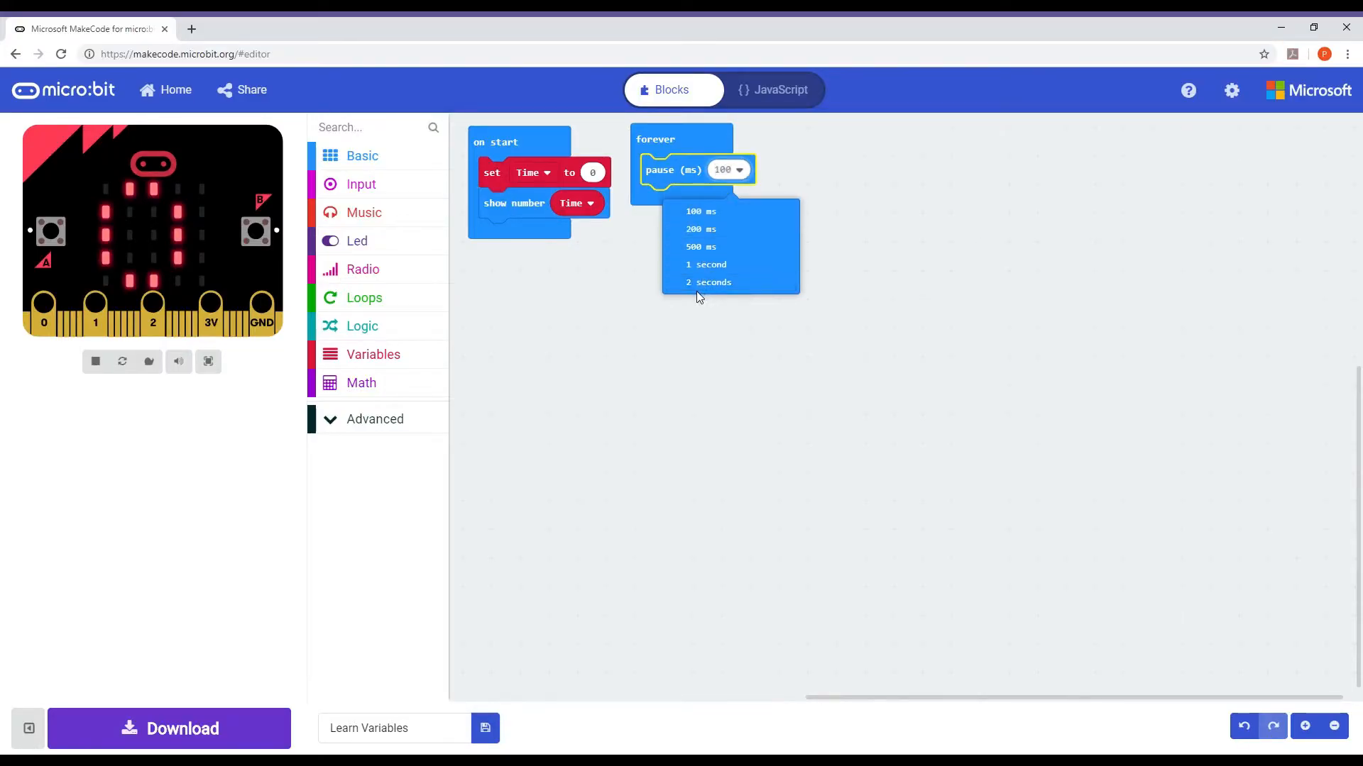
mouse_move(705, 270)
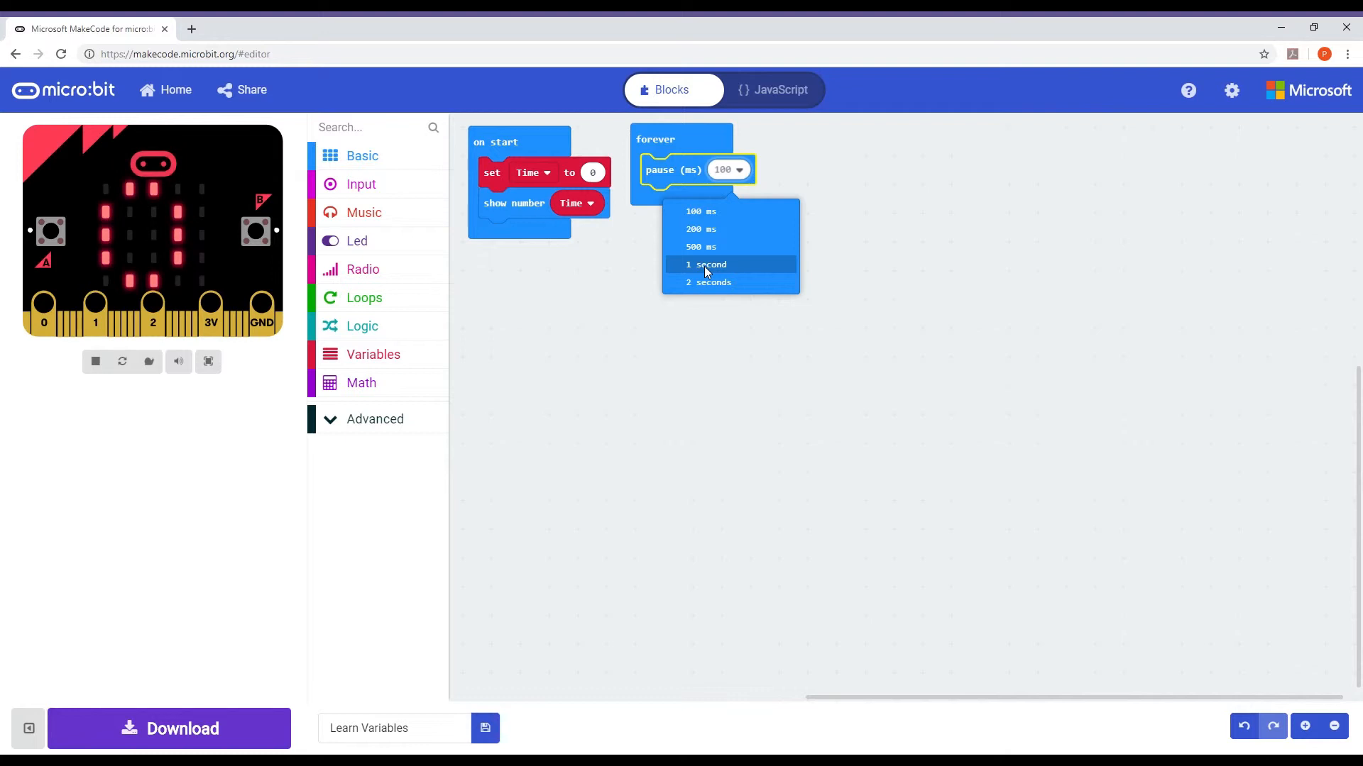
click(705, 265)
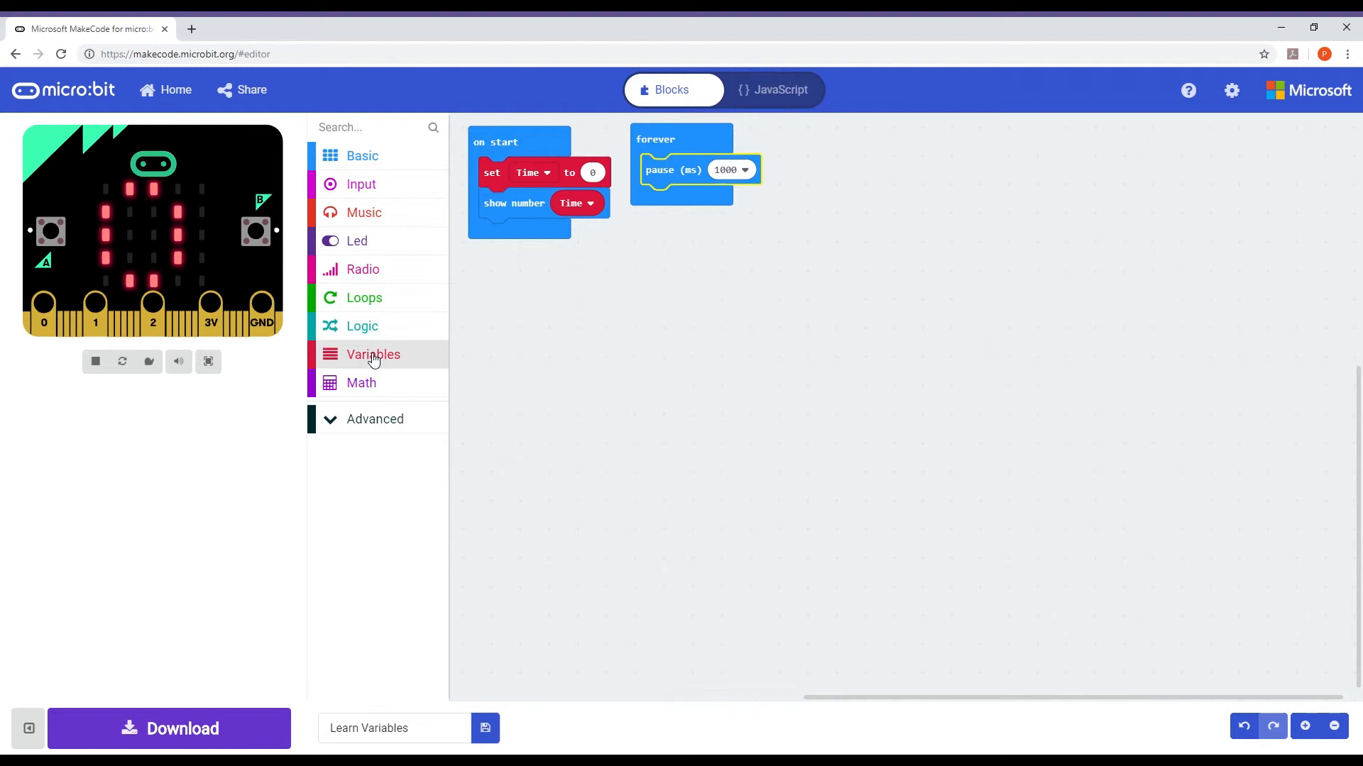
Add 'change Time by 1' below the pause inside forever
click(372, 354)
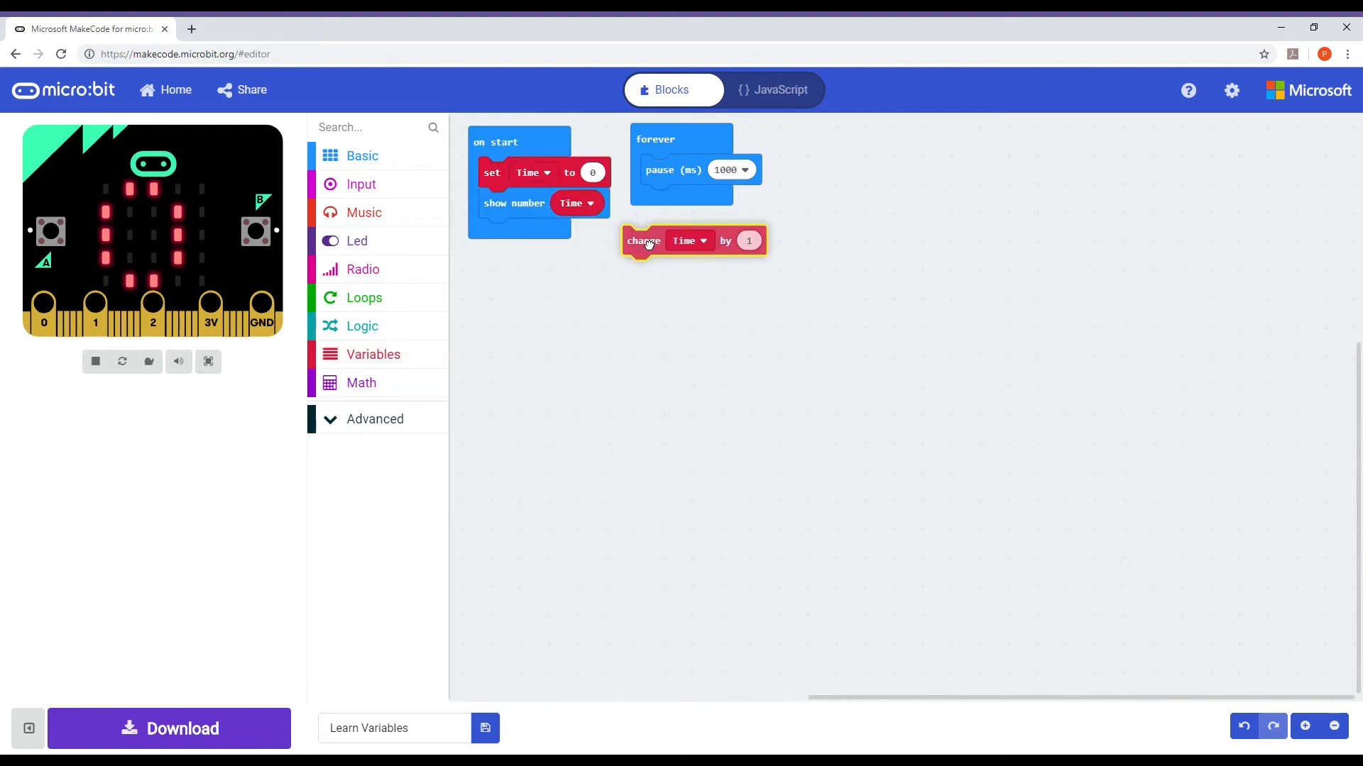
drag(643, 240, 663, 208)
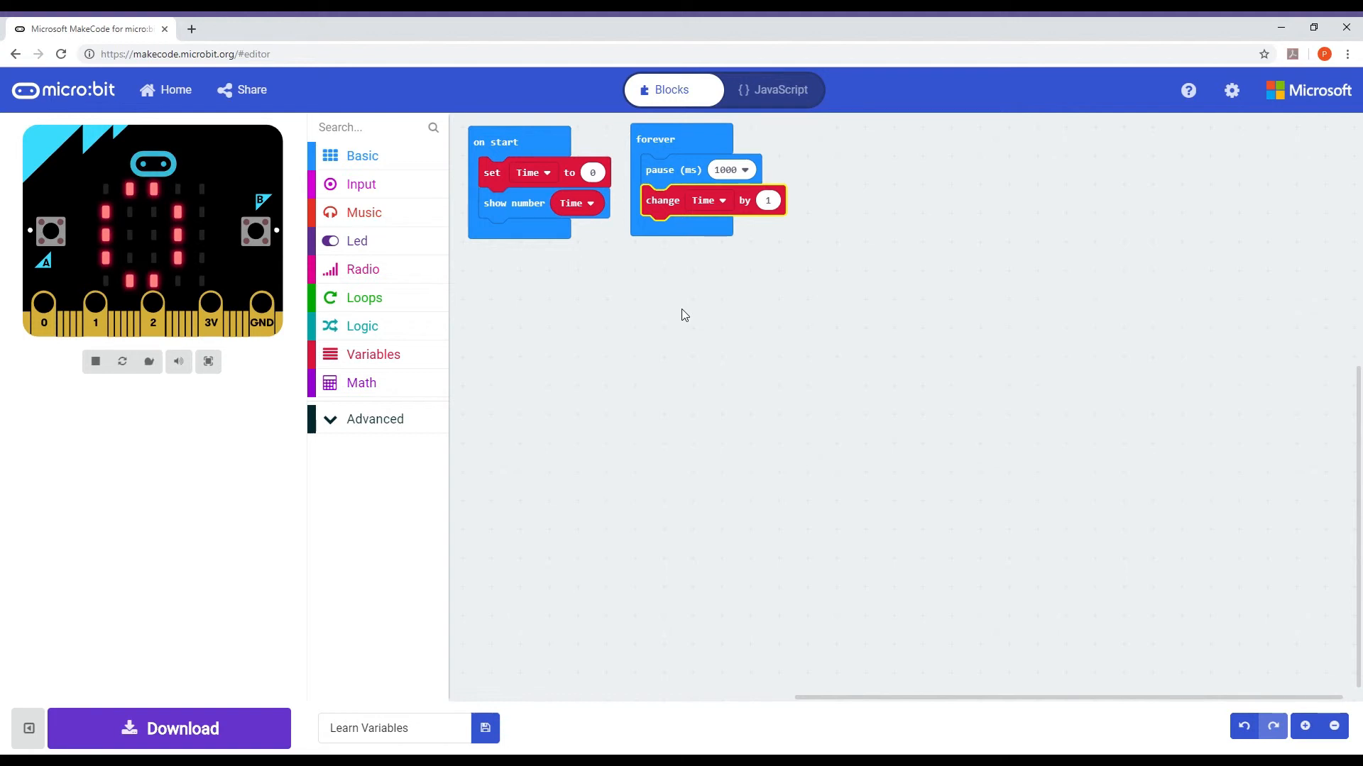
mouse_move(489, 286)
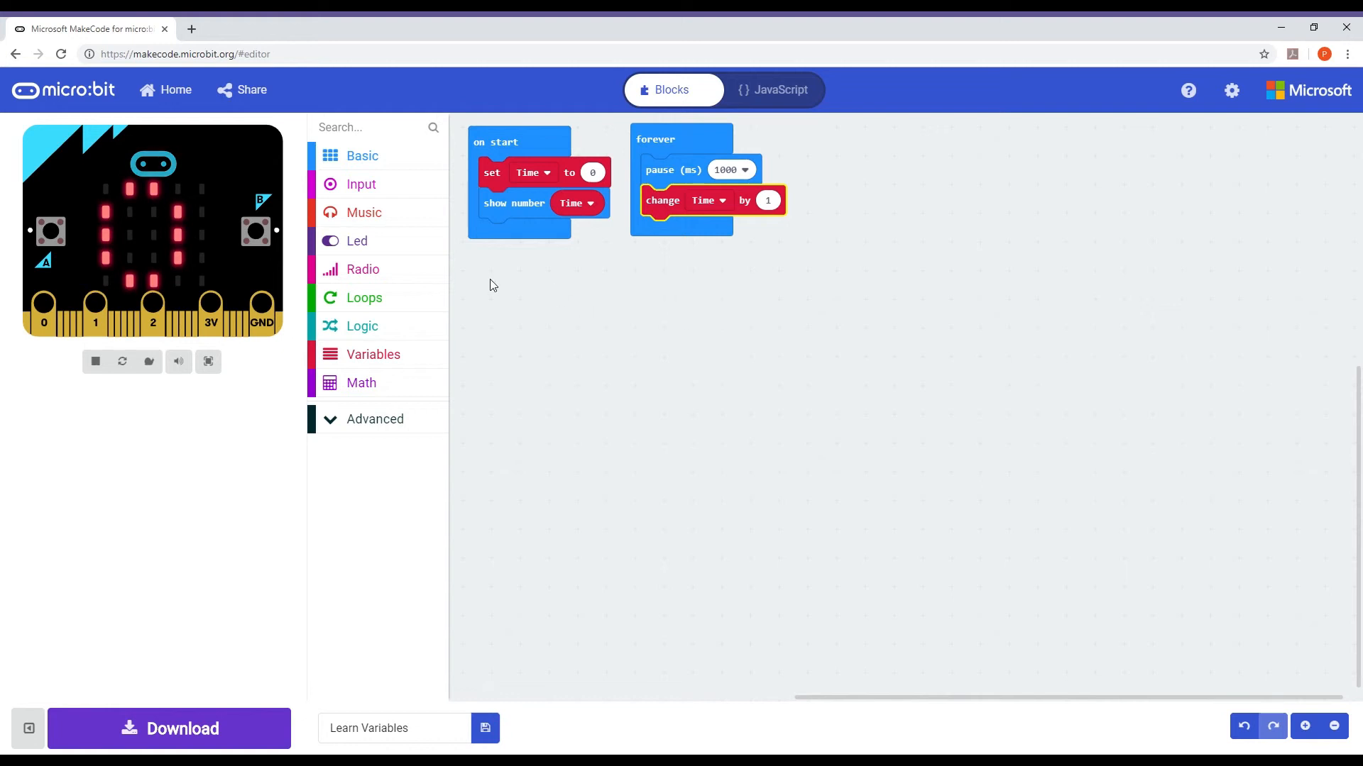
Duplicate the 'show number Time' block and attach the copy at the end of forever
click(361, 156)
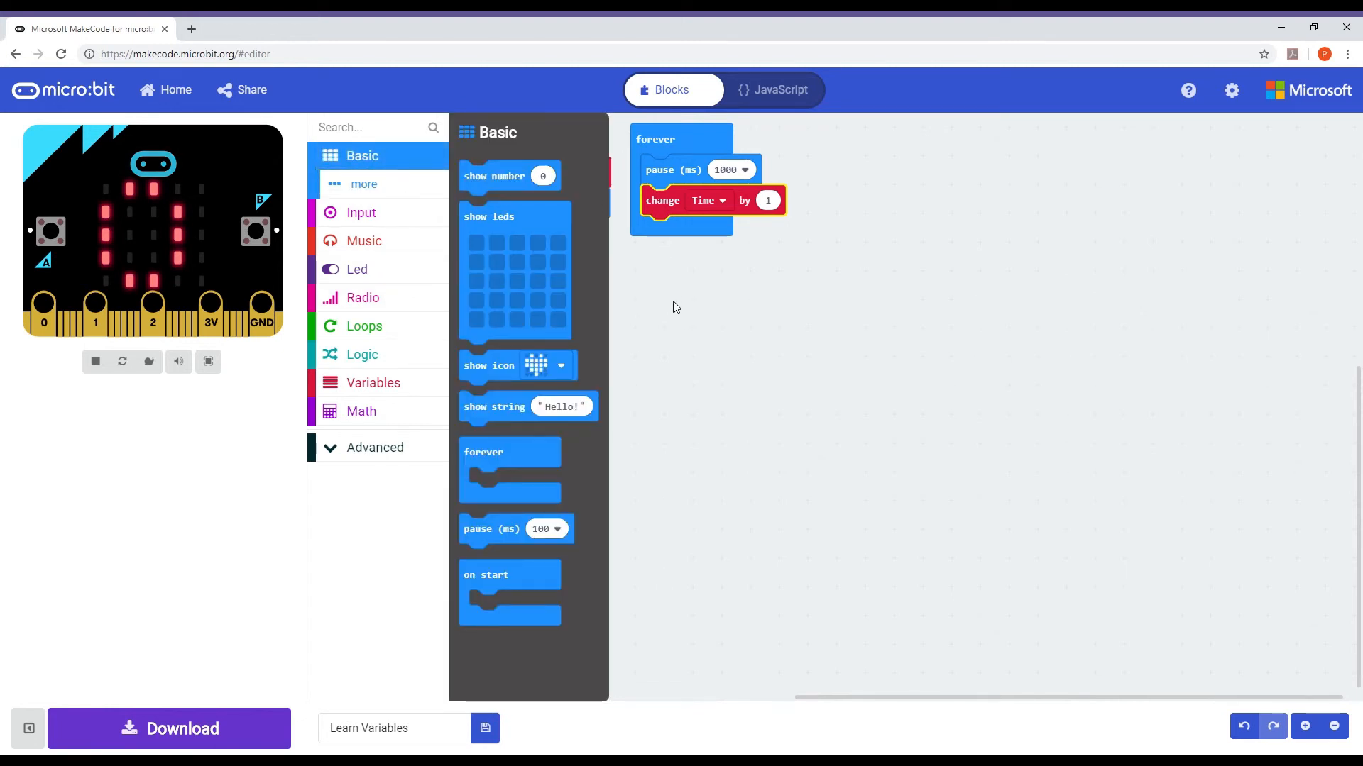
right_click(512, 202)
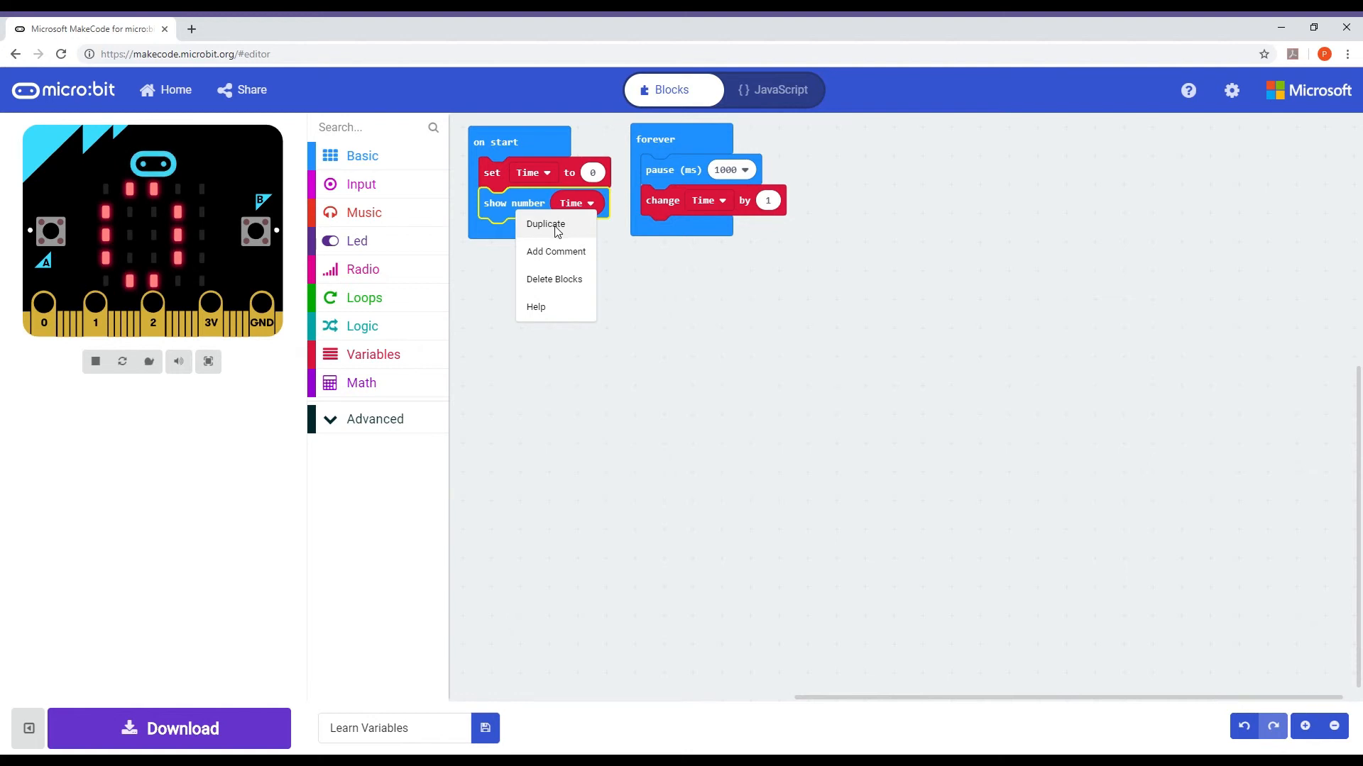
click(545, 224)
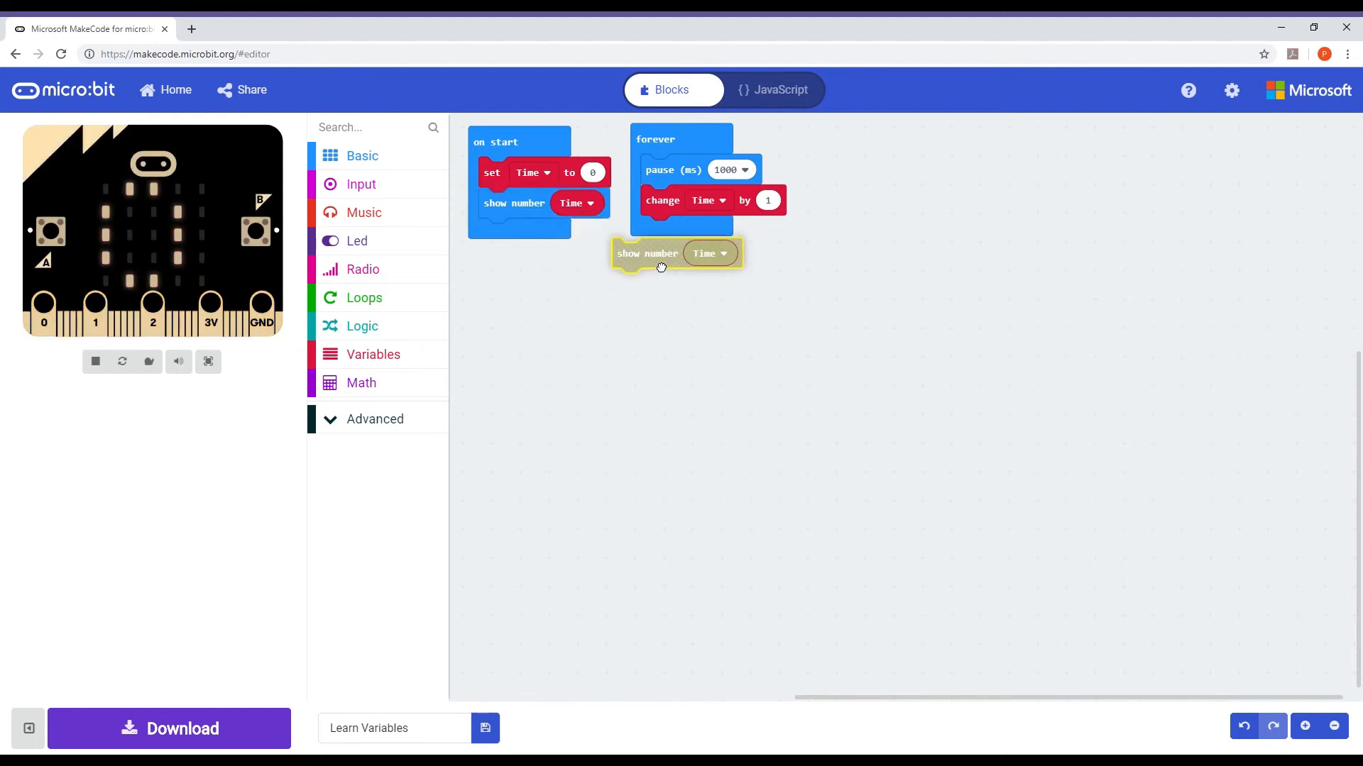
drag(646, 253, 677, 230)
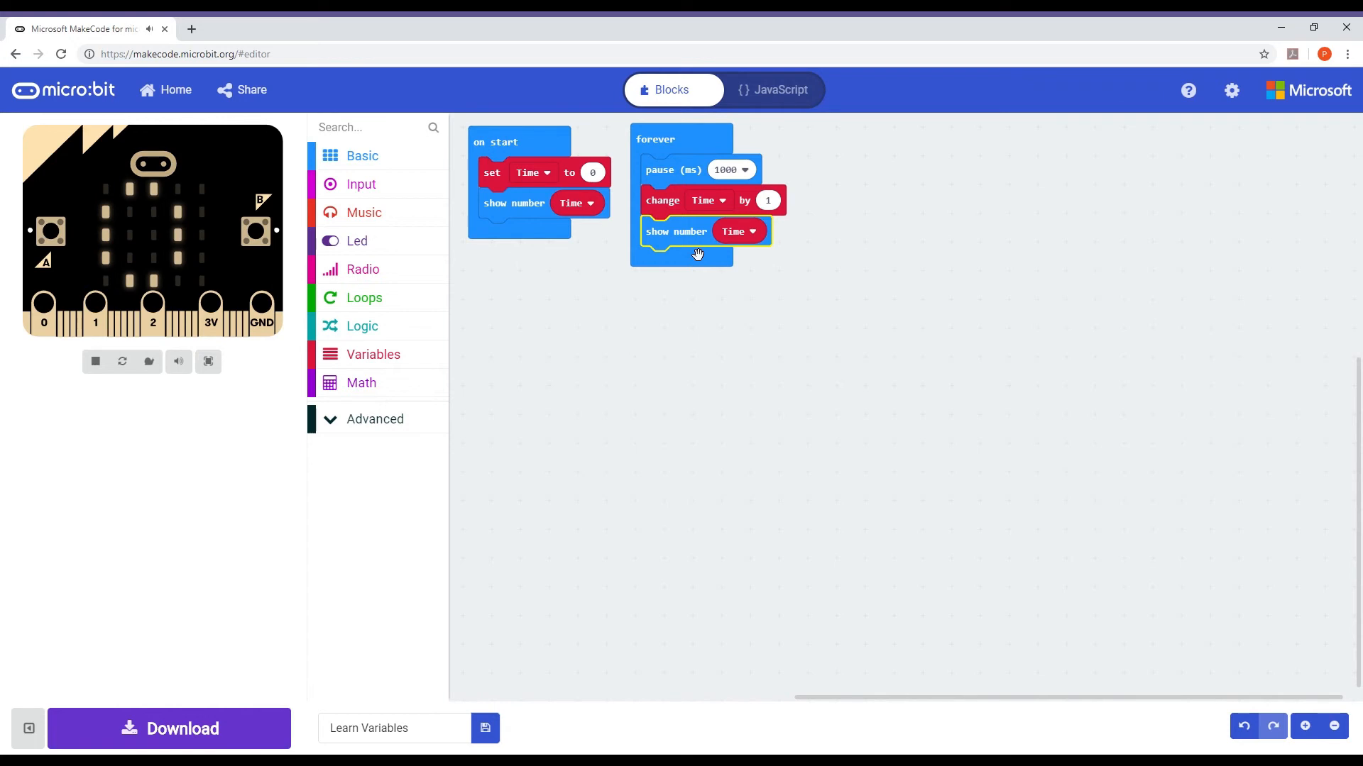